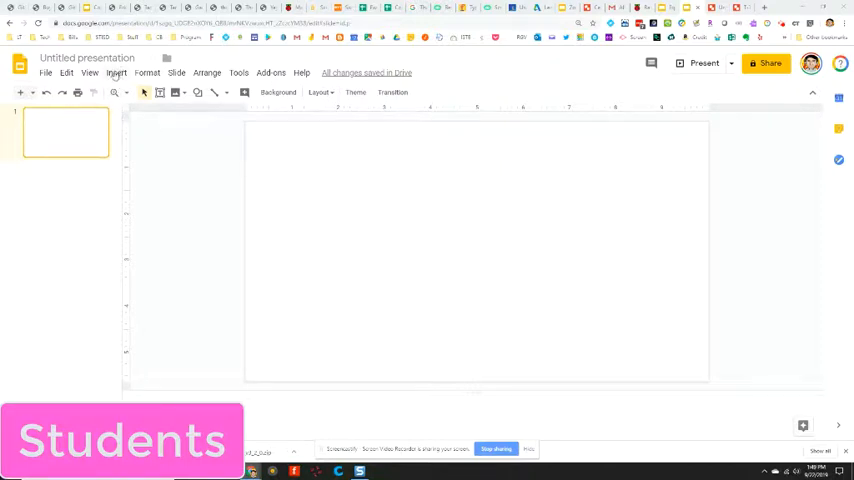
# Run a web image search for 'earth' from the Insert image options
pyautogui.click(116, 72)
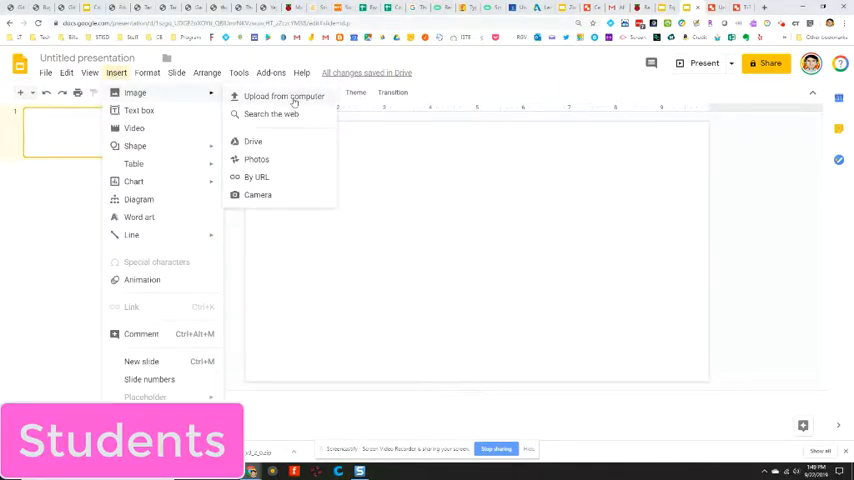
pyautogui.click(271, 114)
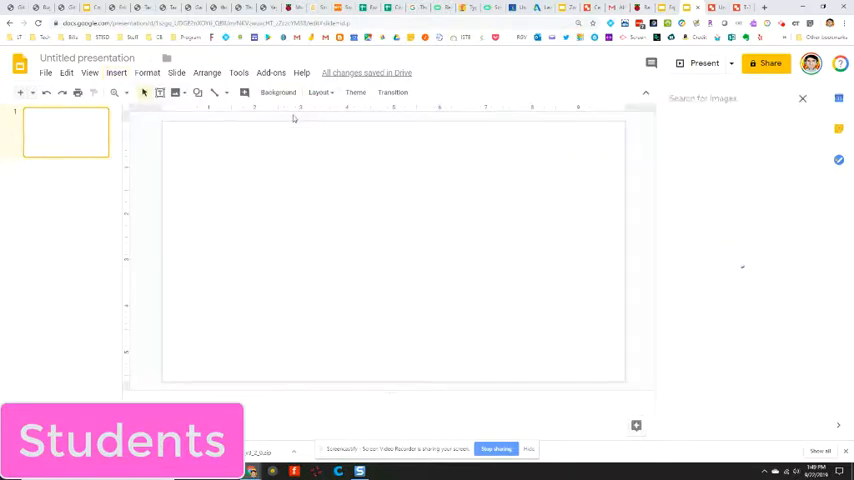
pyautogui.write('eart')
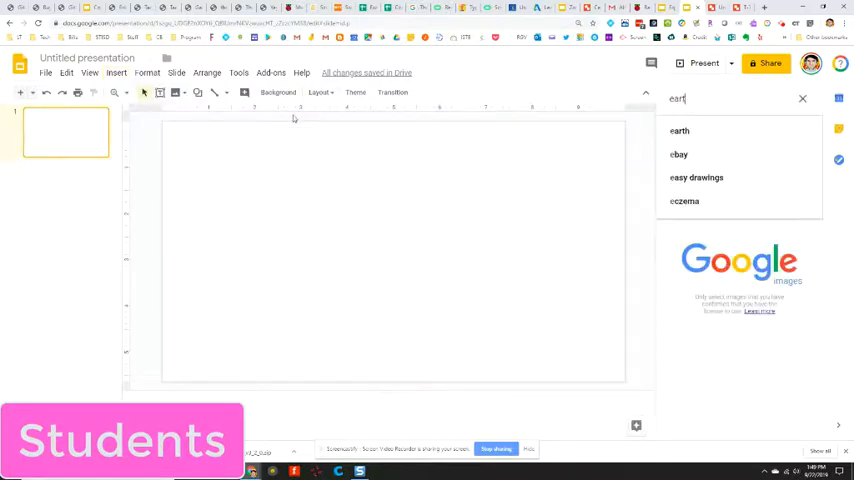
pyautogui.click(679, 130)
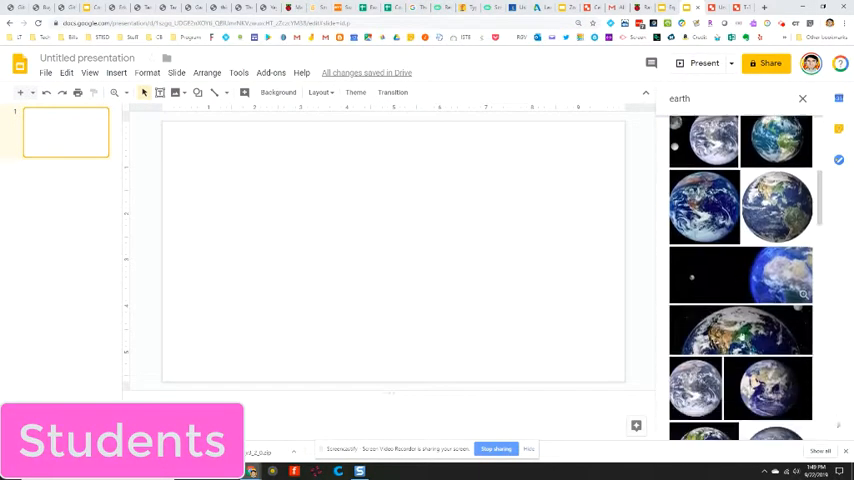
# Insert the full-globe Earth photo from the search results onto the slide
pyautogui.scroll(-3)
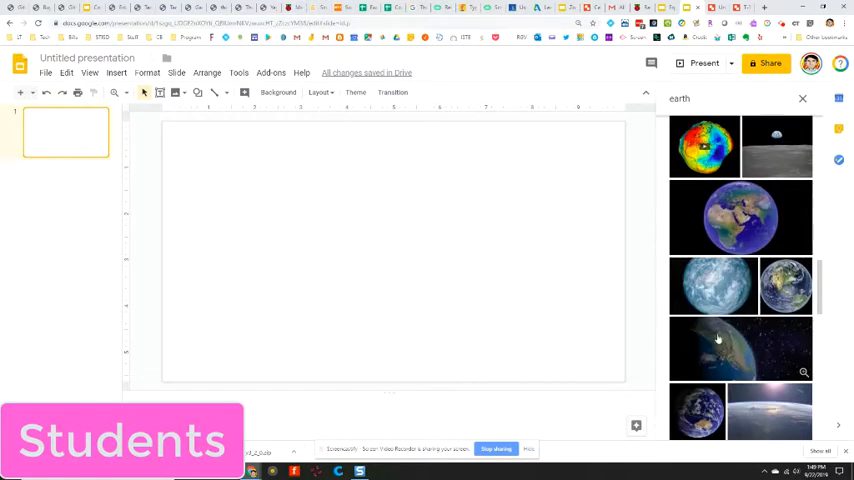
pyautogui.scroll(-3)
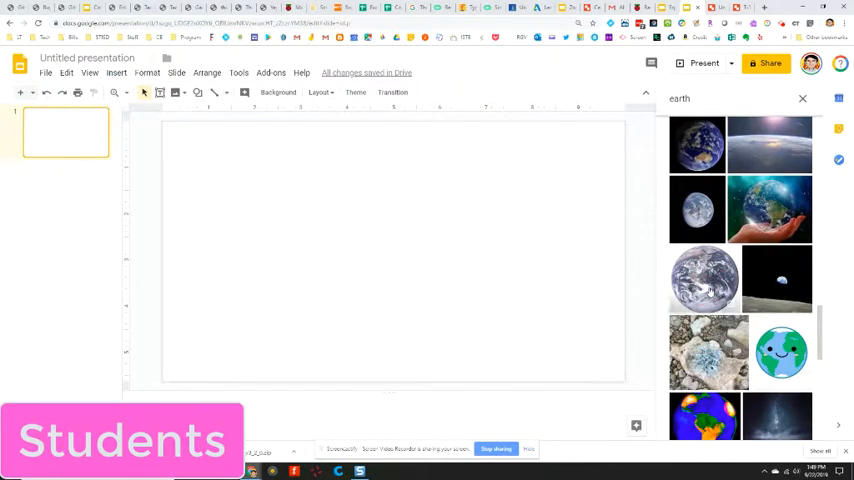
pyautogui.click(705, 278)
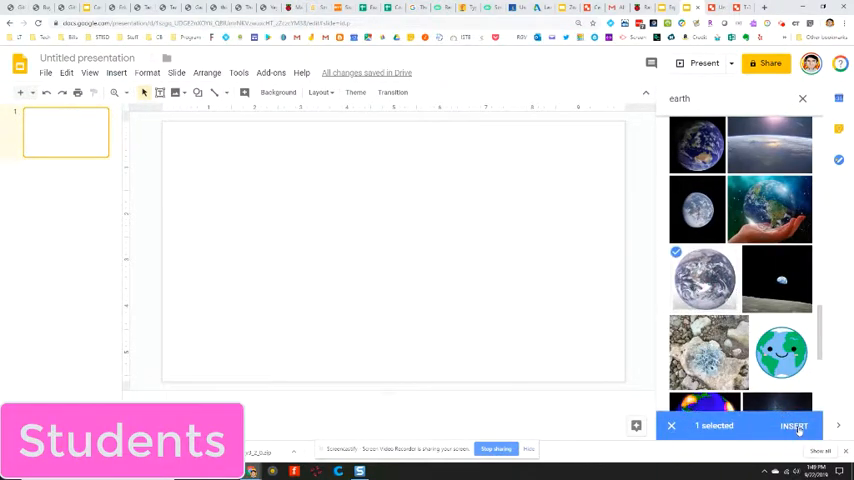
pyautogui.click(793, 425)
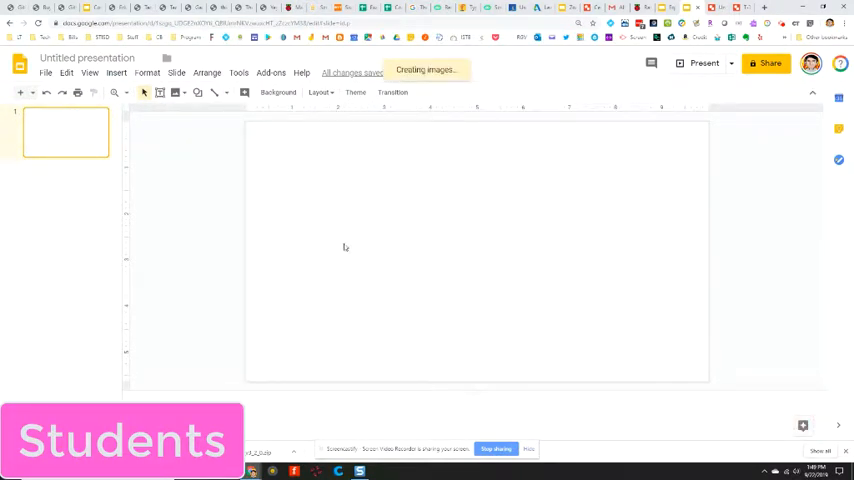
pyautogui.moveTo(302, 228)
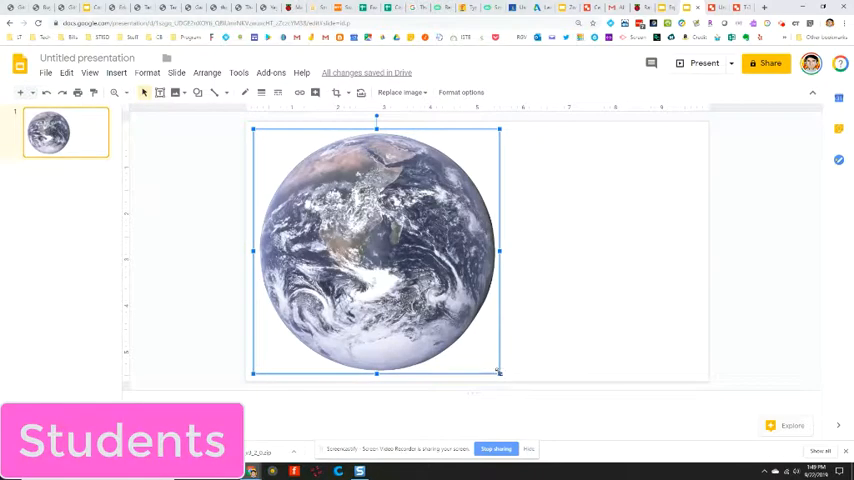
# Shrink the Earth photo and move it to the slide's bottom-right corner
pyautogui.moveTo(499, 373); pyautogui.dragTo(311, 186)
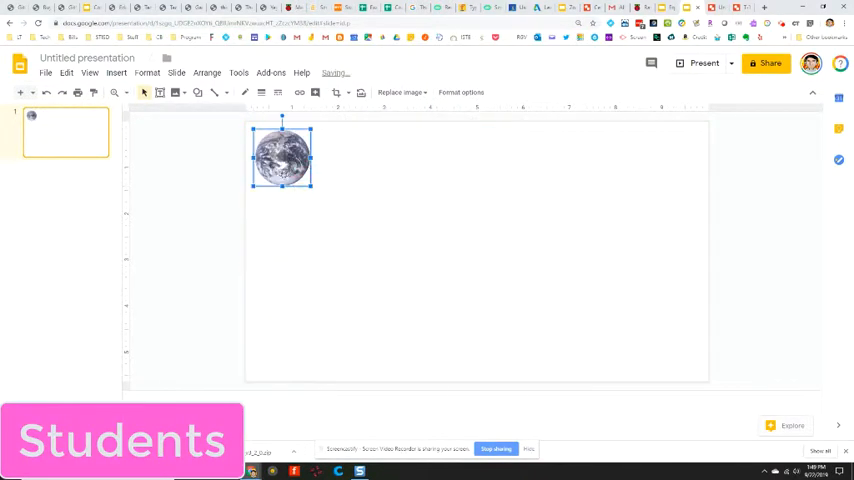
pyautogui.click(675, 346)
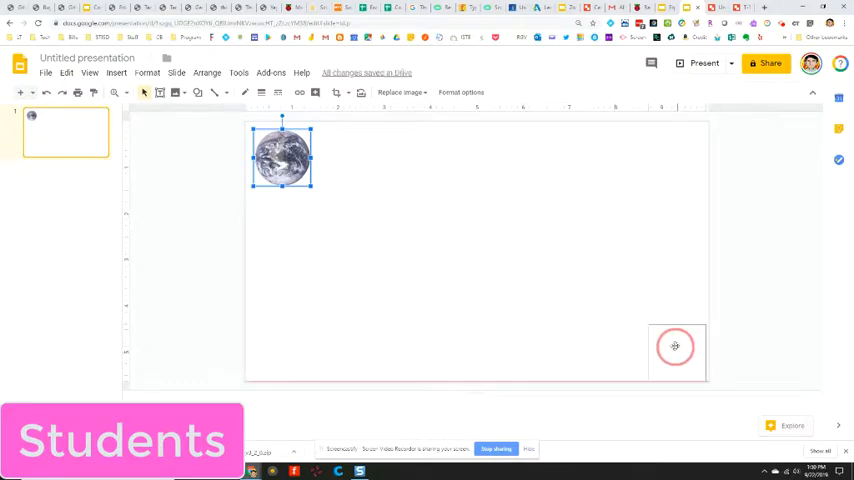
pyautogui.moveTo(281, 157); pyautogui.dragTo(680, 351)
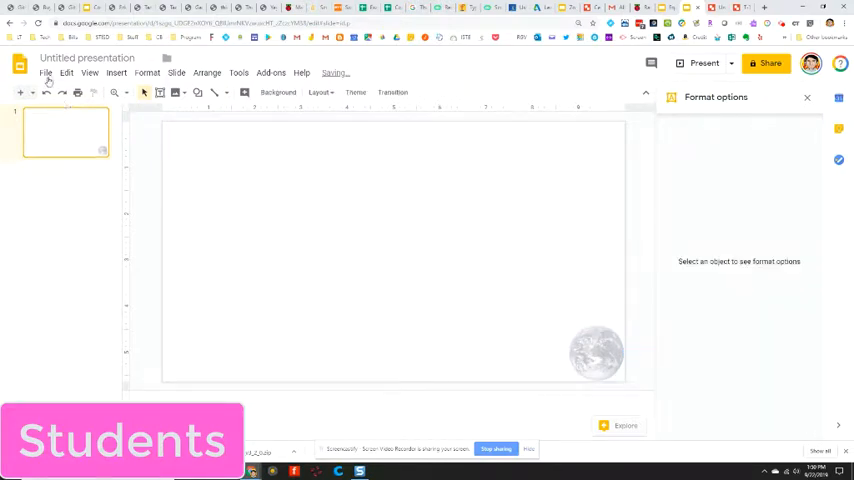
# Download the slide as a PNG image to the desktop, then delete the Earth photo
pyautogui.click(46, 72)
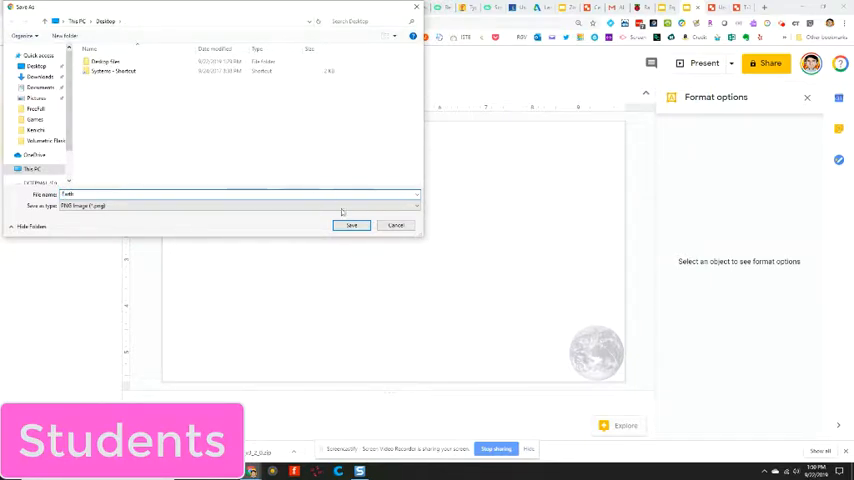
pyautogui.click(352, 225)
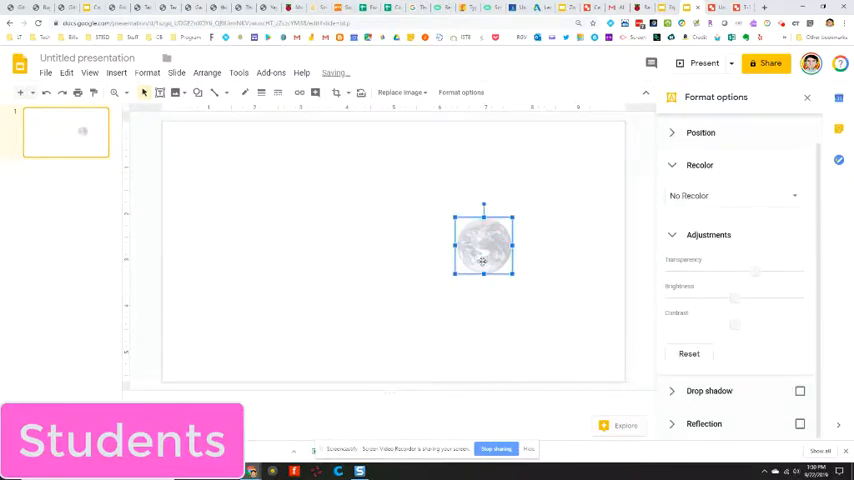
pyautogui.press('delete')
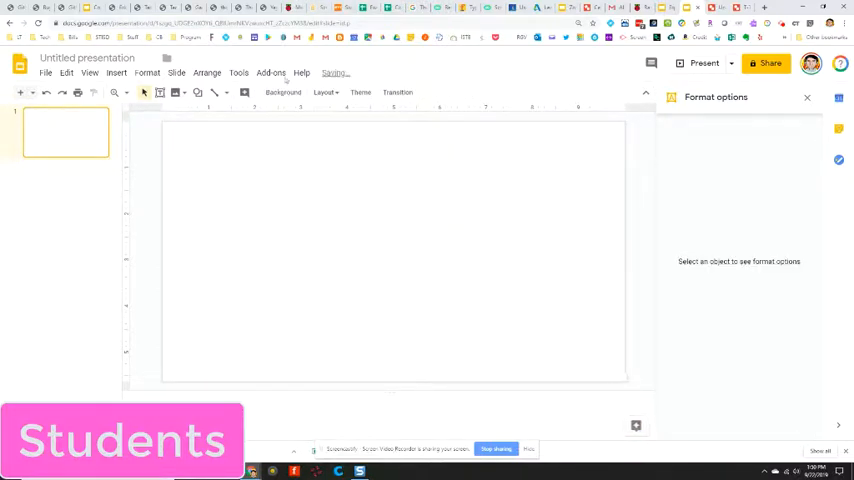
# Upload the saved Earth PNG as the slide's background image
pyautogui.click(283, 92)
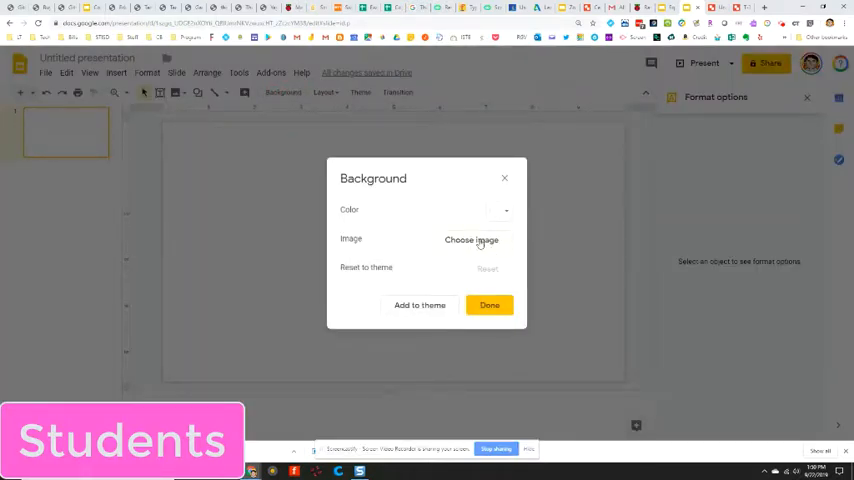
pyautogui.click(471, 240)
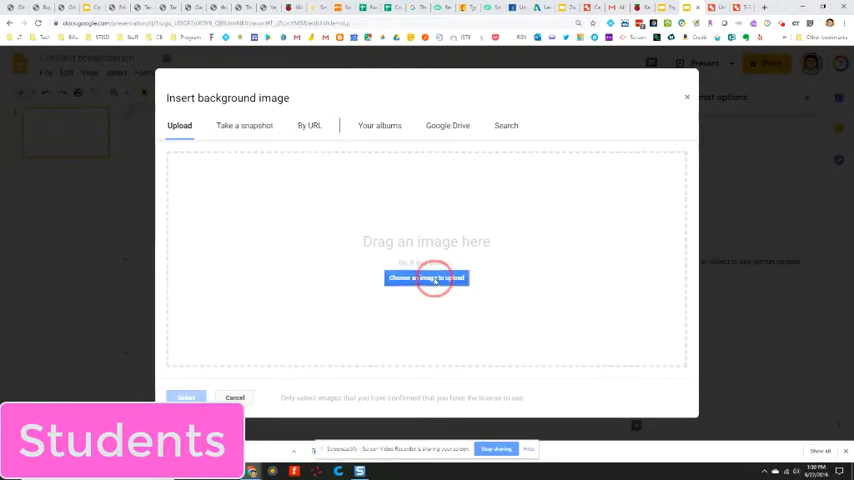
pyautogui.click(426, 278)
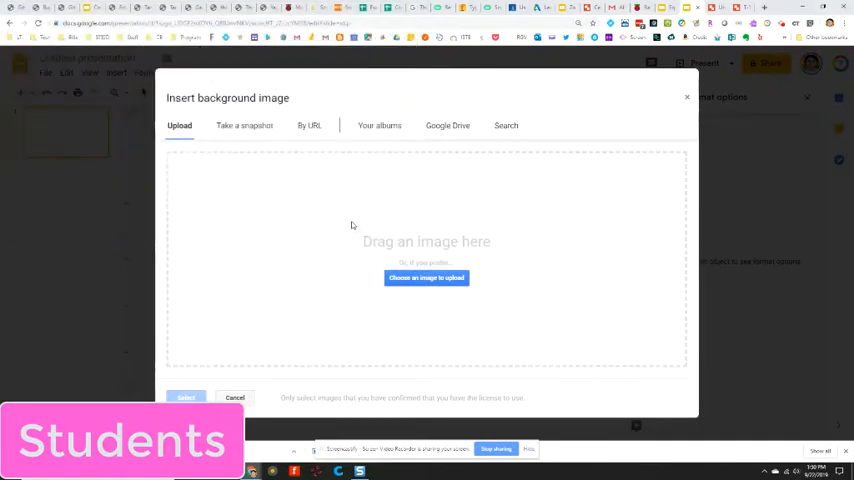
pyautogui.click(426, 278)
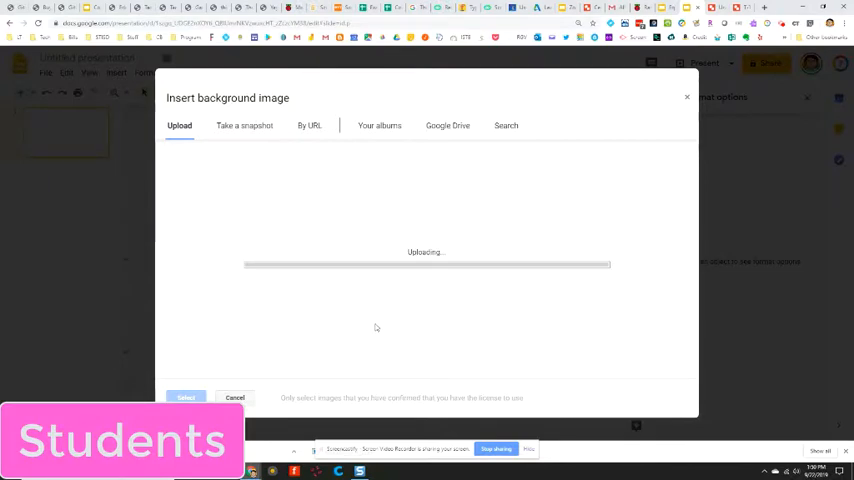
pyautogui.click(185, 397)
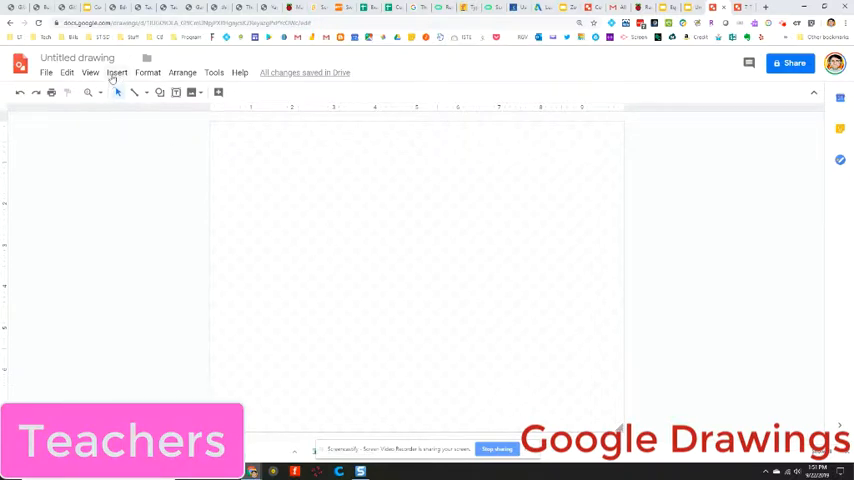
# Insert word art reading 'Kathy' into the blank drawing
pyautogui.click(117, 72)
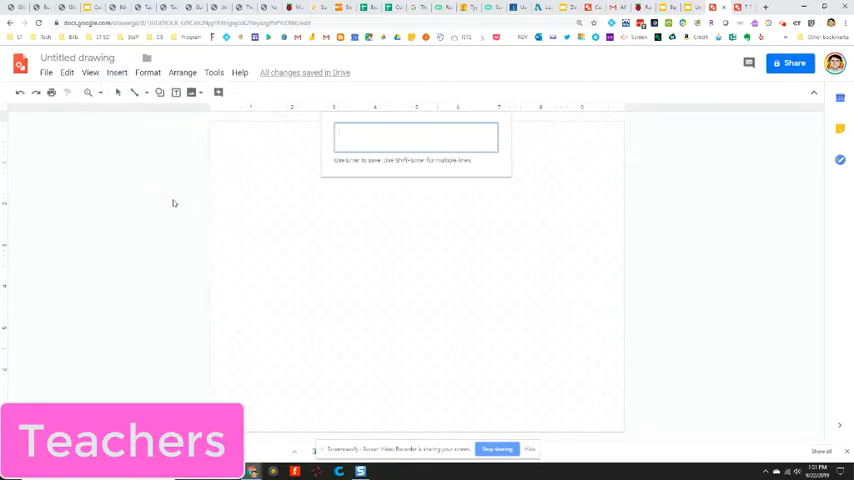
pyautogui.write('Kathy')
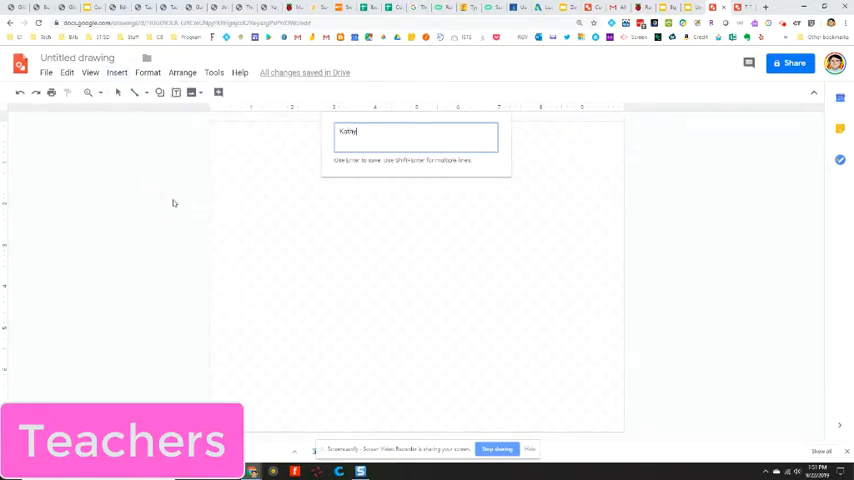
pyautogui.press('Return')
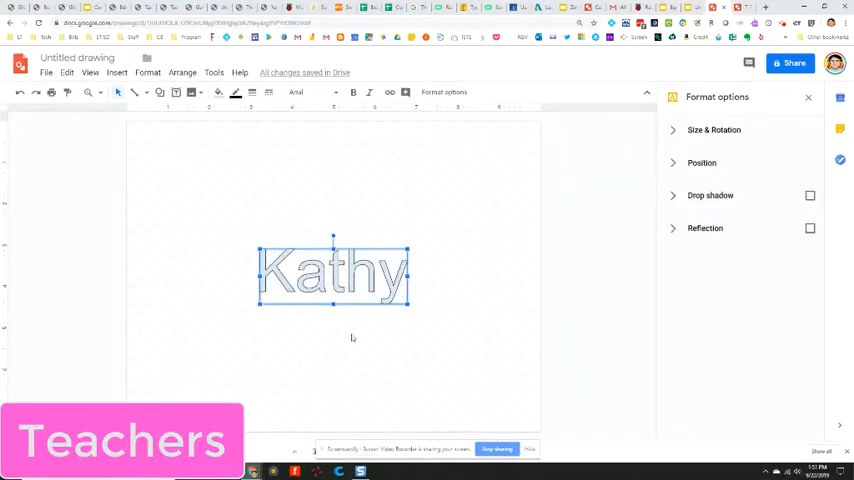
# Move the Kathy word art to the page's top-left corner
pyautogui.click(251, 129)
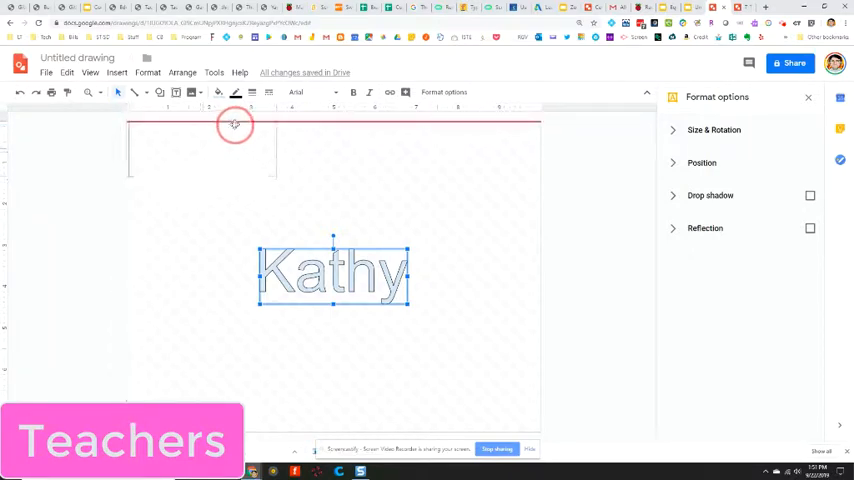
pyautogui.moveTo(333, 275); pyautogui.dragTo(203, 150)
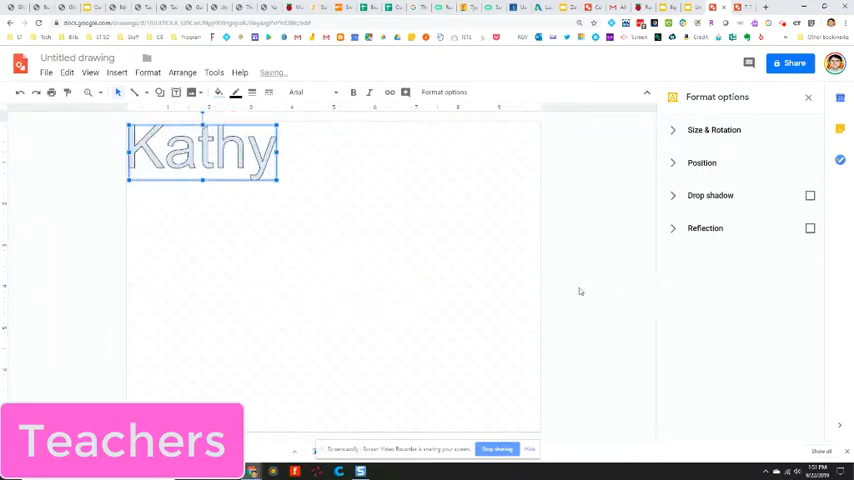
pyautogui.click(297, 183)
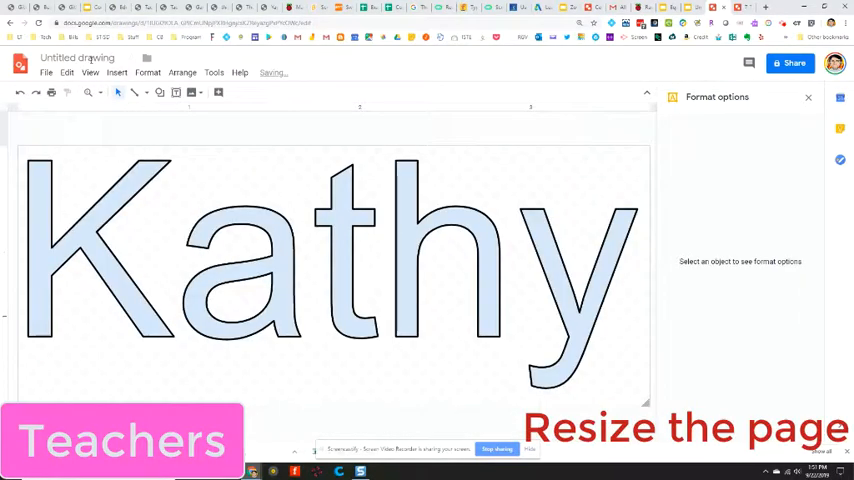
# Download the word-art drawing as a PNG named 'Kat' to the desktop
pyautogui.click(46, 72)
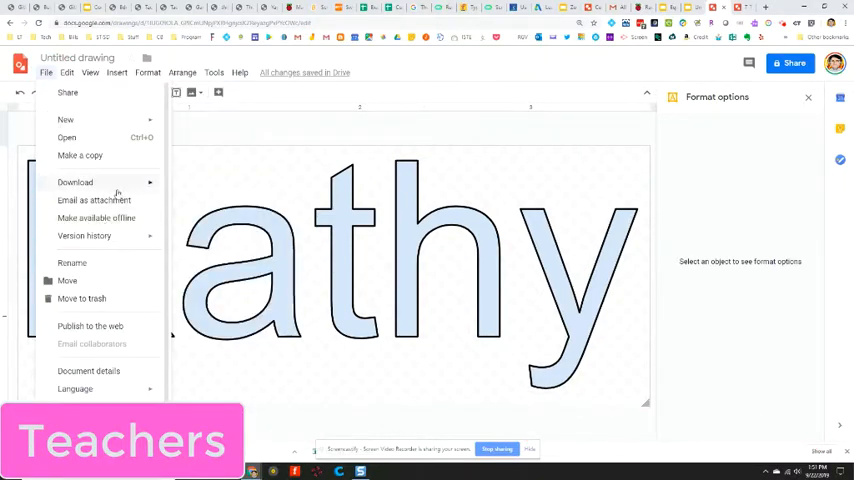
pyautogui.click(75, 182)
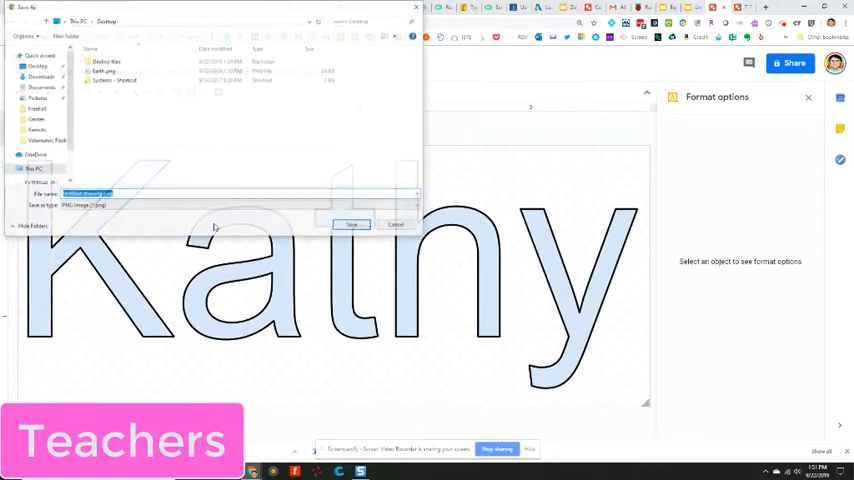
pyautogui.write('Kathy')
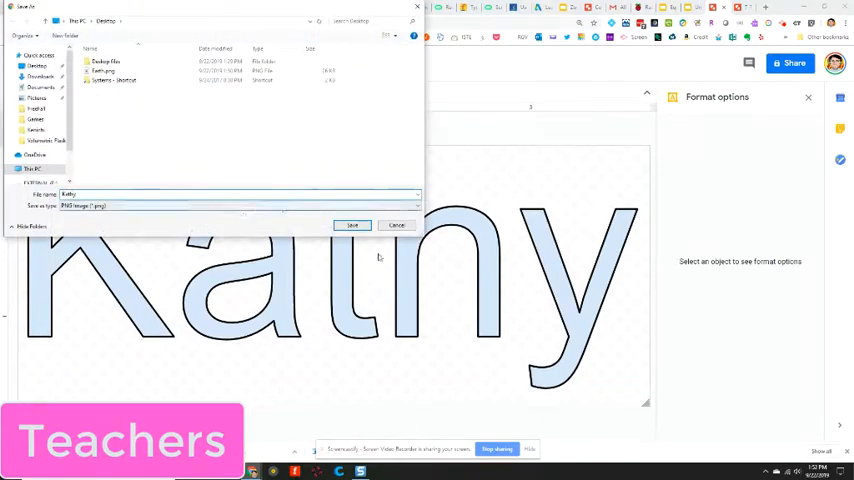
pyautogui.click(352, 225)
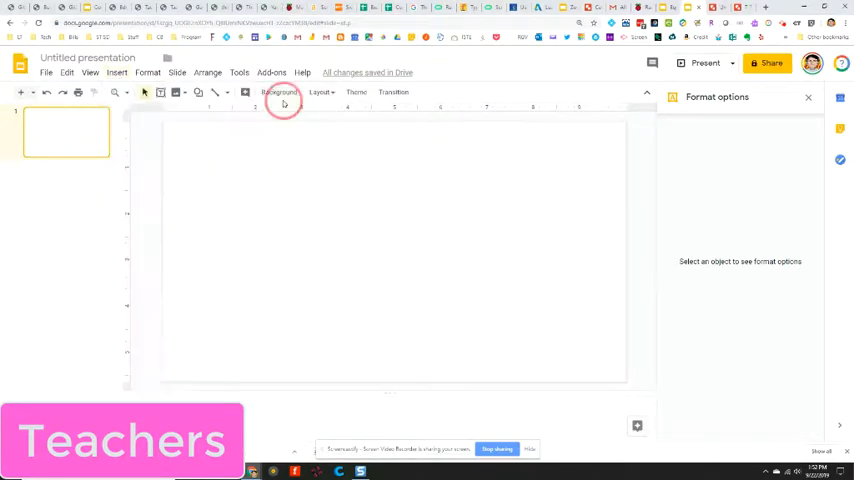
# Place the saved Kathy PNG on the slide and move it to the bottom-right corner
pyautogui.click(283, 92)
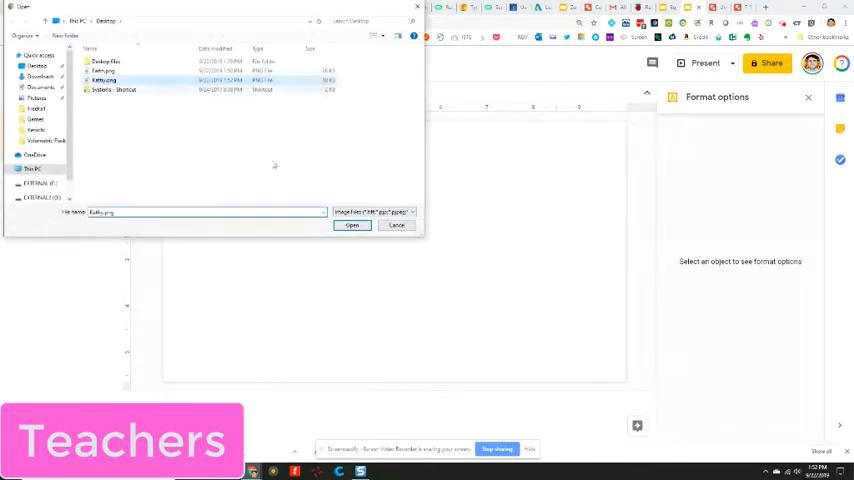
pyautogui.click(352, 225)
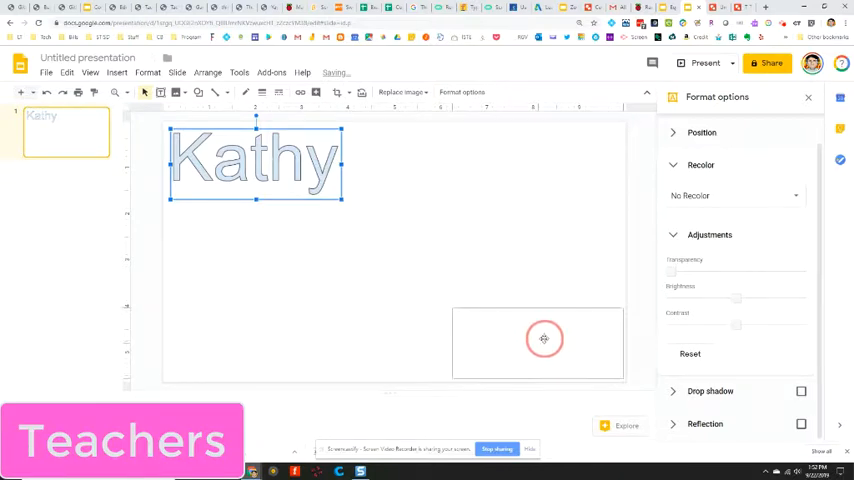
pyautogui.moveTo(255, 162); pyautogui.dragTo(540, 342)
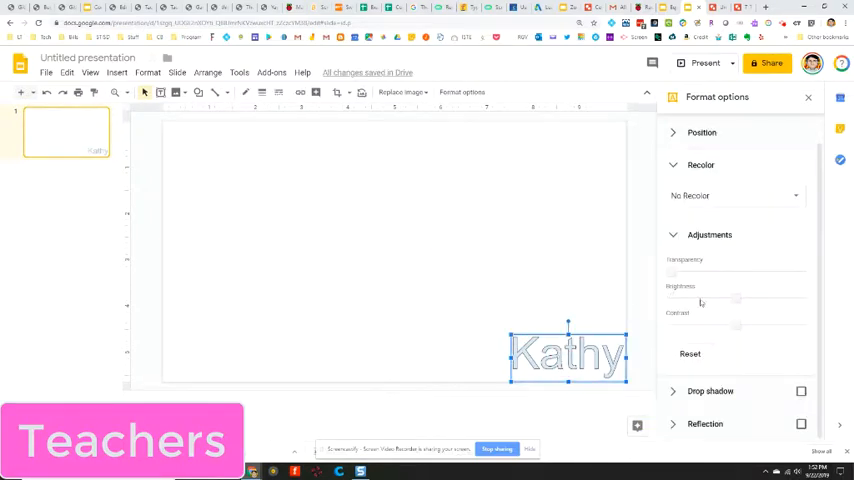
# Raise the Kathy image's transparency so it looks faint
pyautogui.click(723, 272)
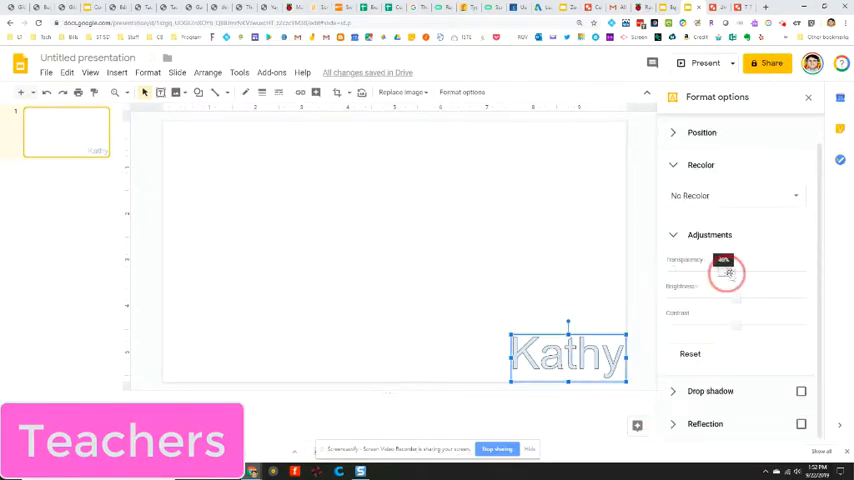
pyautogui.moveTo(726, 272); pyautogui.dragTo(762, 277)
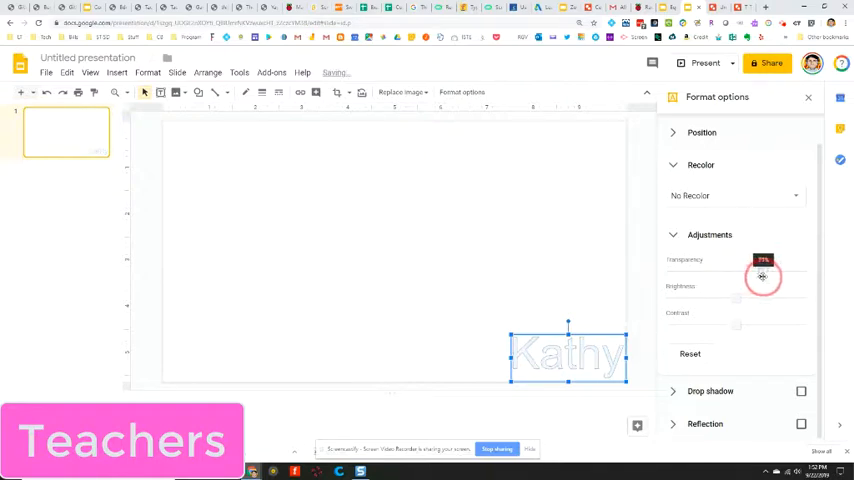
pyautogui.click(432, 285)
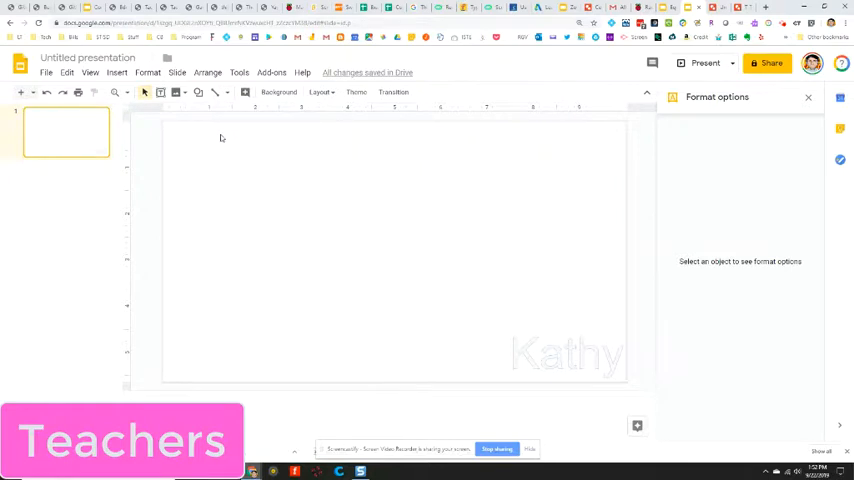
pyautogui.moveTo(145, 290)
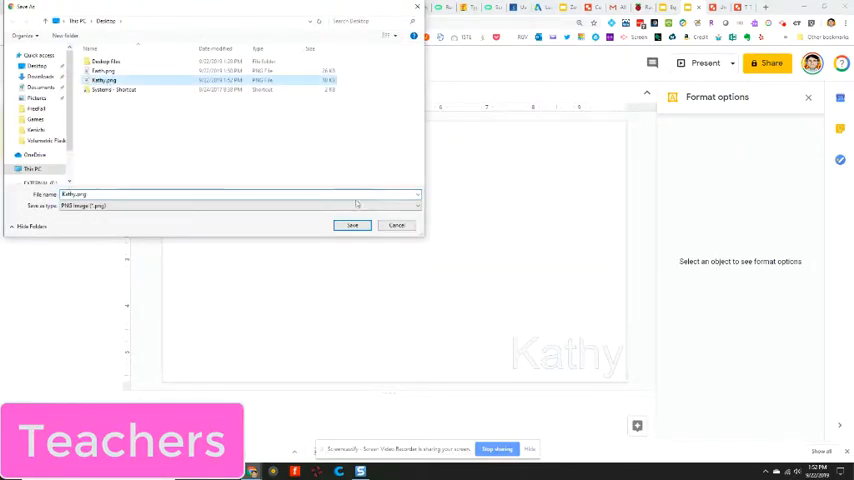
# Save the slide as Kathy.png and select the faint Kathy image for removal
pyautogui.click(352, 224)
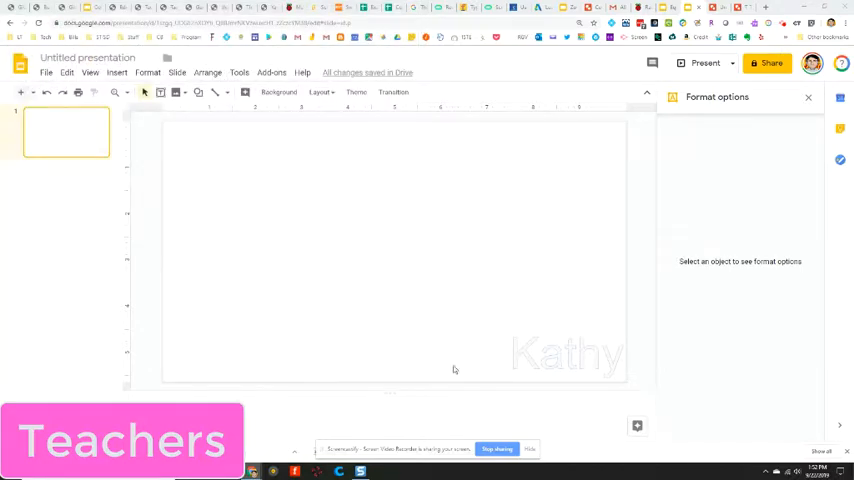
pyautogui.click(568, 355)
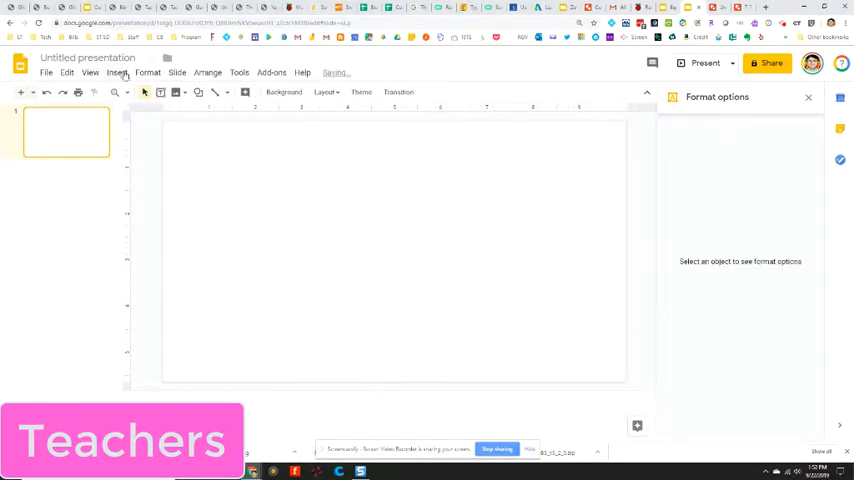
# Upload Kathy.png as the slide's background image and confirm it
pyautogui.click(284, 92)
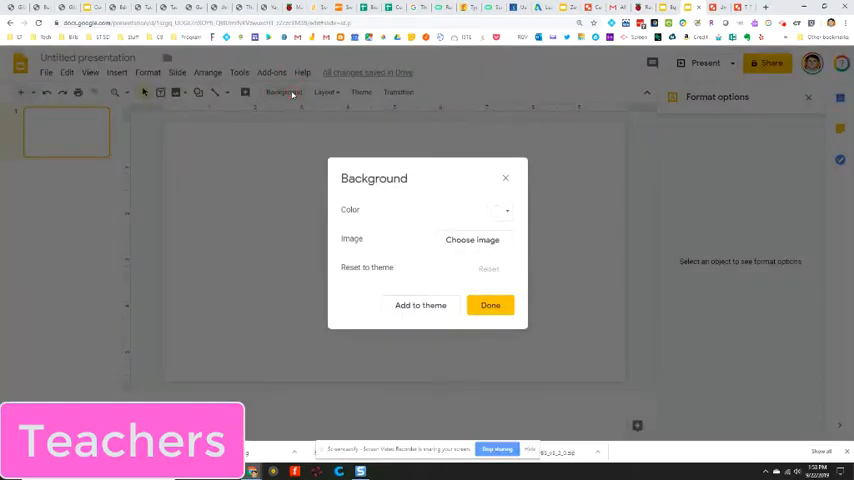
pyautogui.click(472, 239)
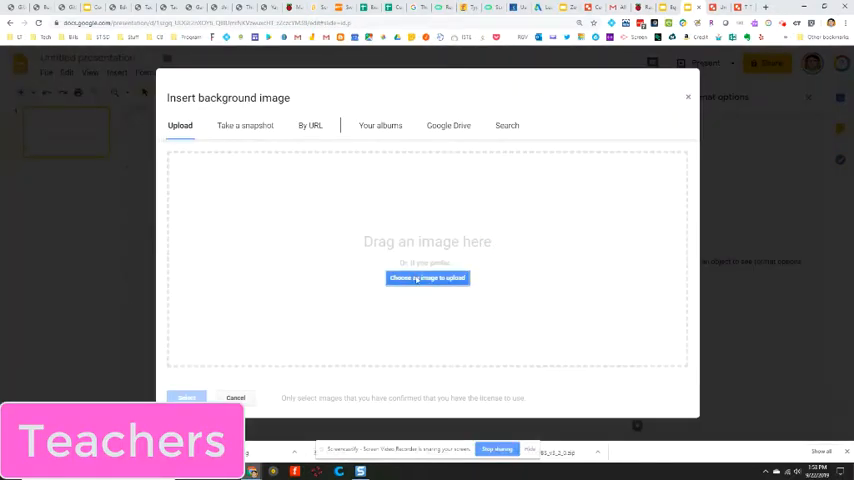
pyautogui.click(427, 278)
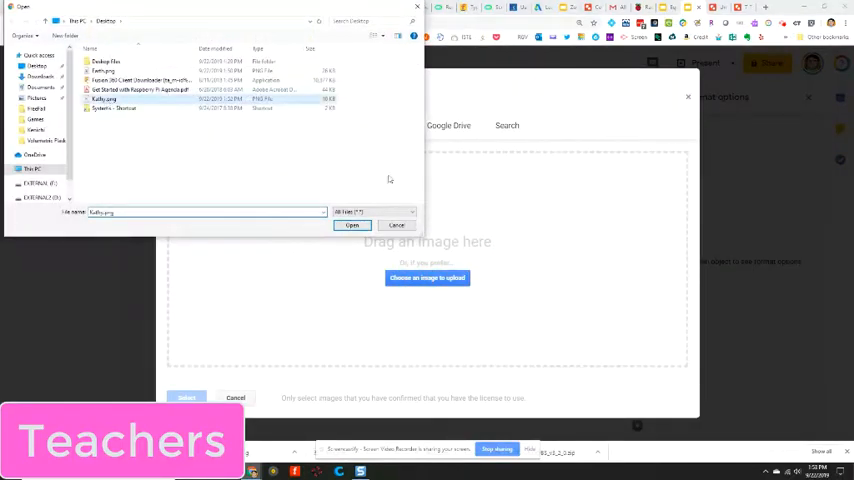
pyautogui.click(351, 225)
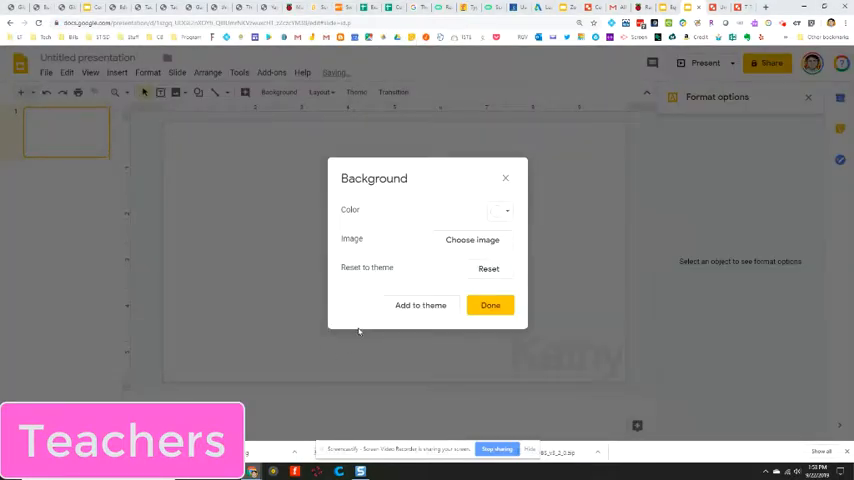
pyautogui.click(490, 305)
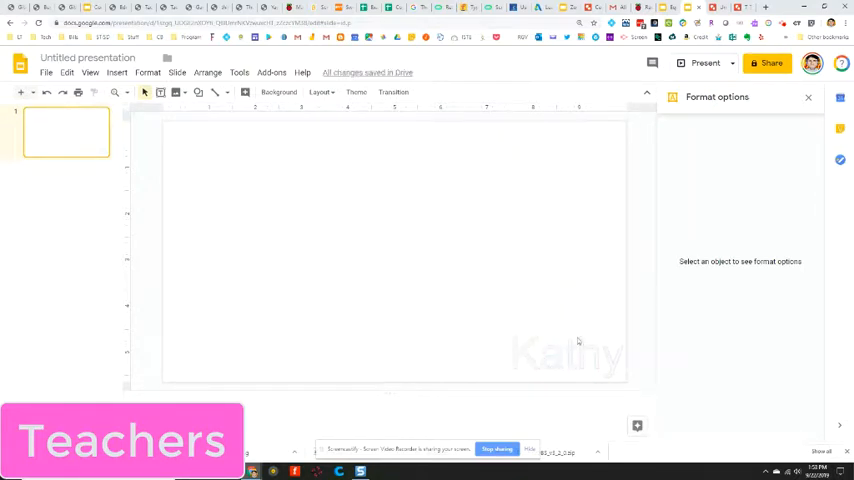
pyautogui.moveTo(554, 343)
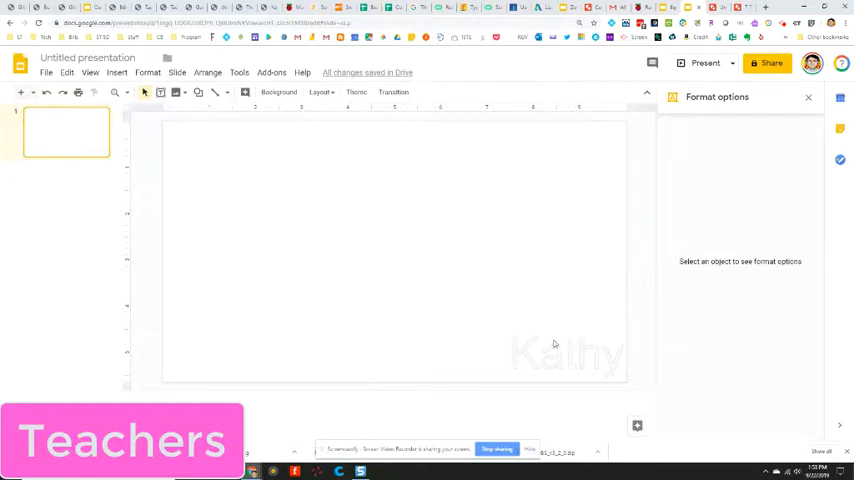
pyautogui.moveTo(633, 120)
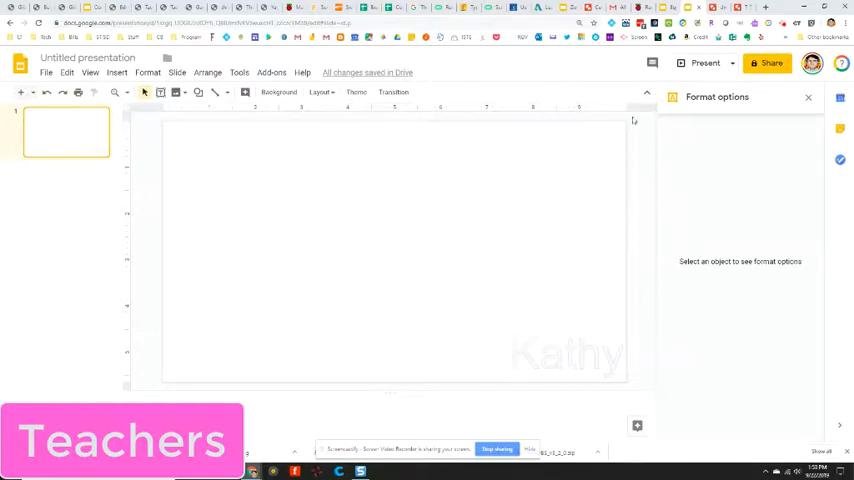
pyautogui.moveTo(627, 48)
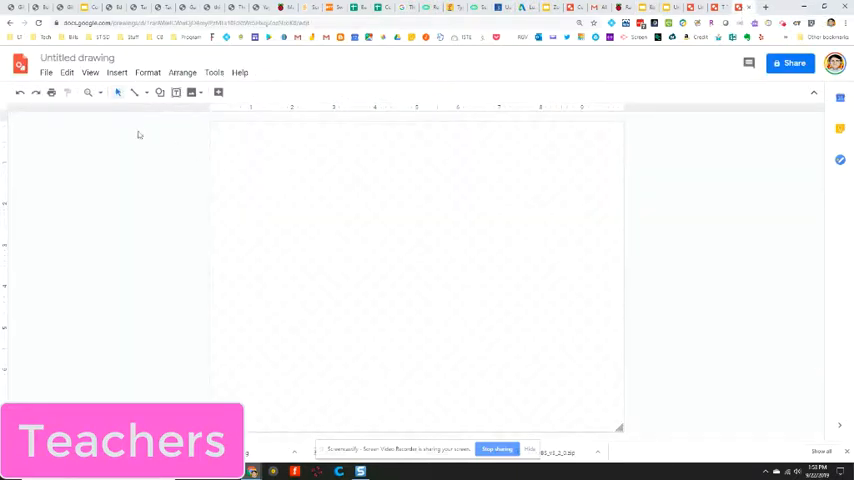
# Open the File menu of the new blank untitled drawing
pyautogui.click(46, 72)
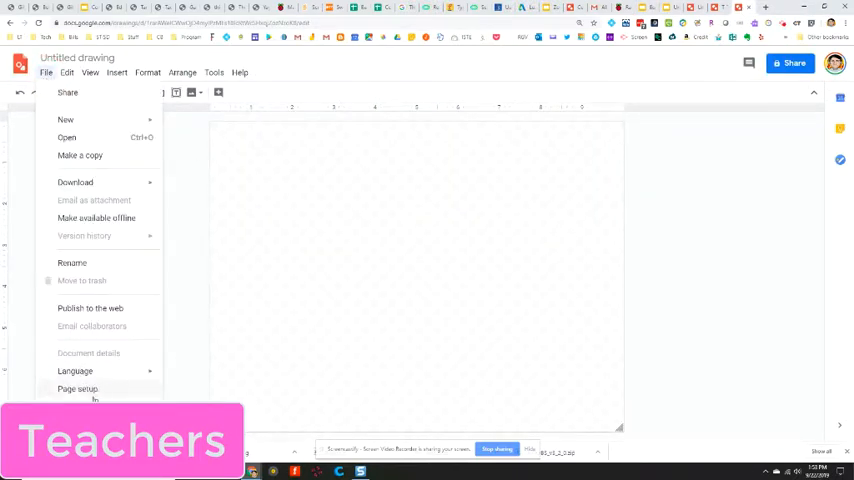
# Set the drawing page to Widescreen 16:9 in Page setup
pyautogui.click(77, 388)
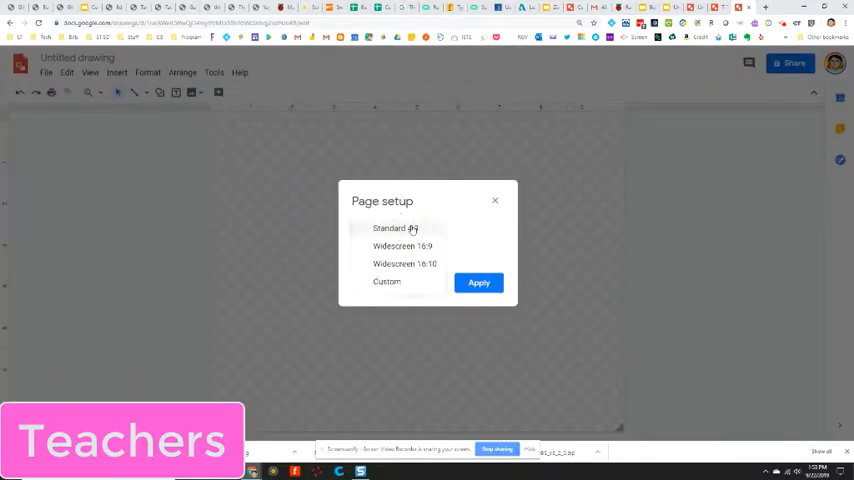
pyautogui.click(479, 282)
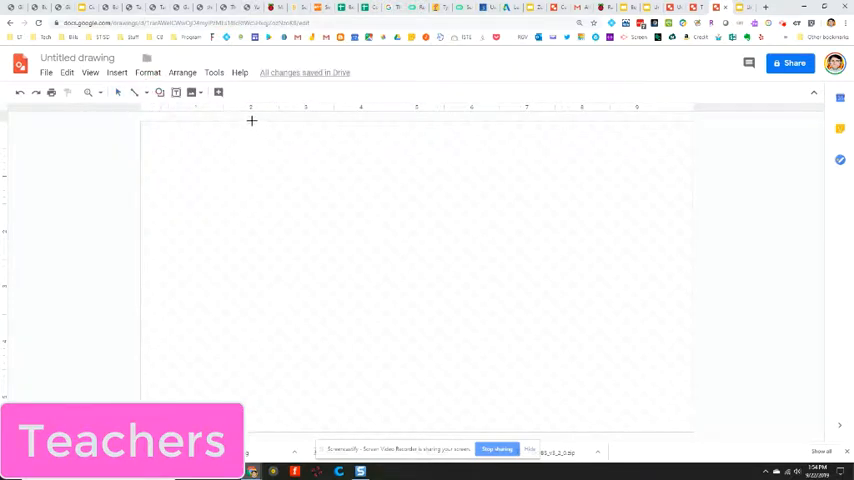
# Draw three vertical divider lines forming even columns and start a text box atop the second
pyautogui.moveTo(252, 121); pyautogui.dragTo(263, 197)
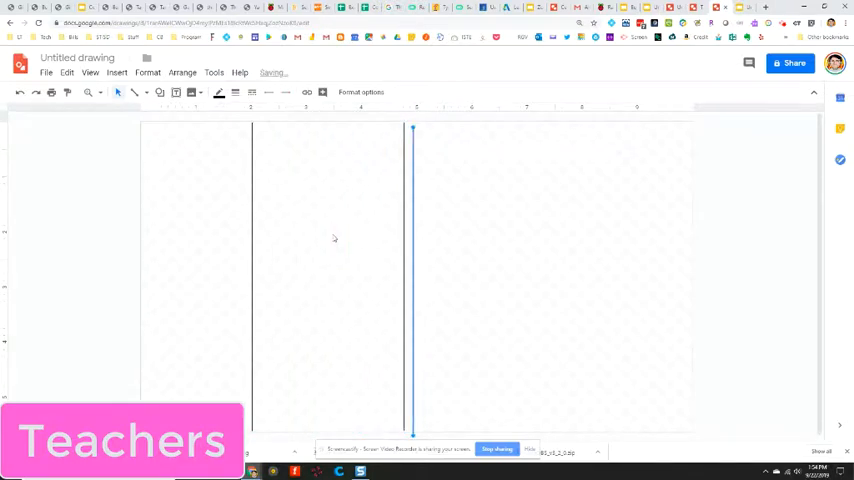
pyautogui.moveTo(412, 280); pyautogui.dragTo(463, 280)
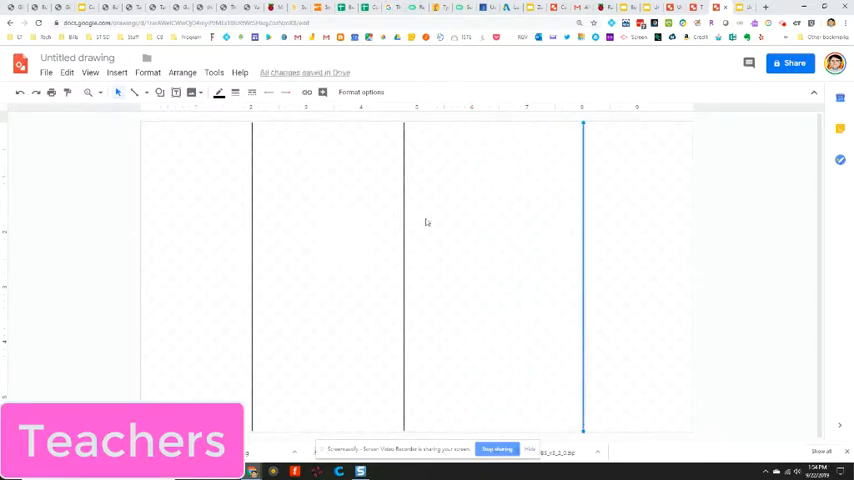
pyautogui.click(427, 222)
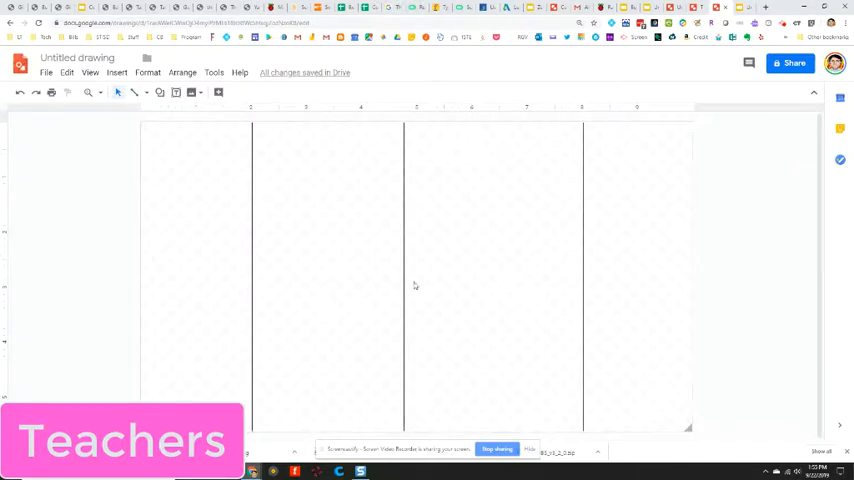
pyautogui.moveTo(403, 125); pyautogui.dragTo(403, 431)
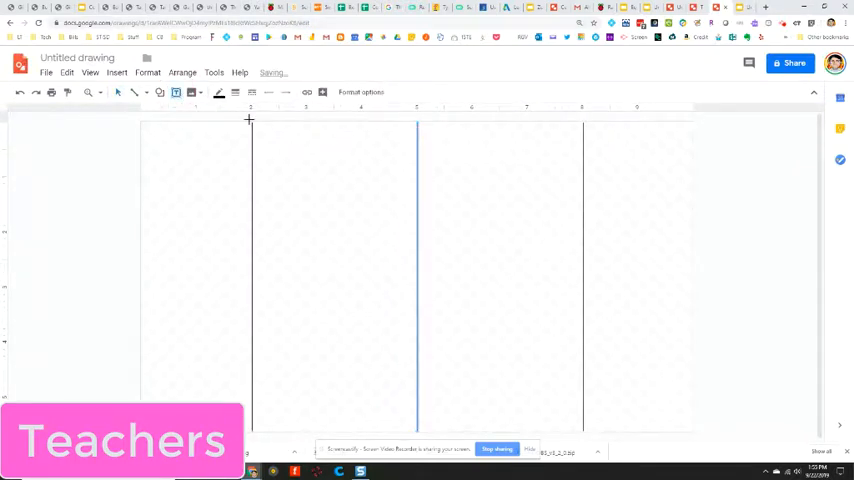
pyautogui.moveTo(250, 120); pyautogui.dragTo(395, 172)
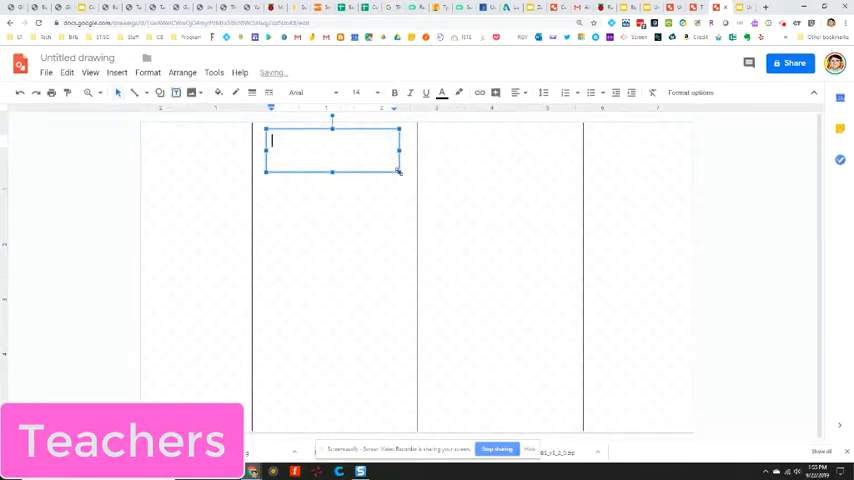
# Label the top of the second column 'Test tube'
pyautogui.write('Test tub')
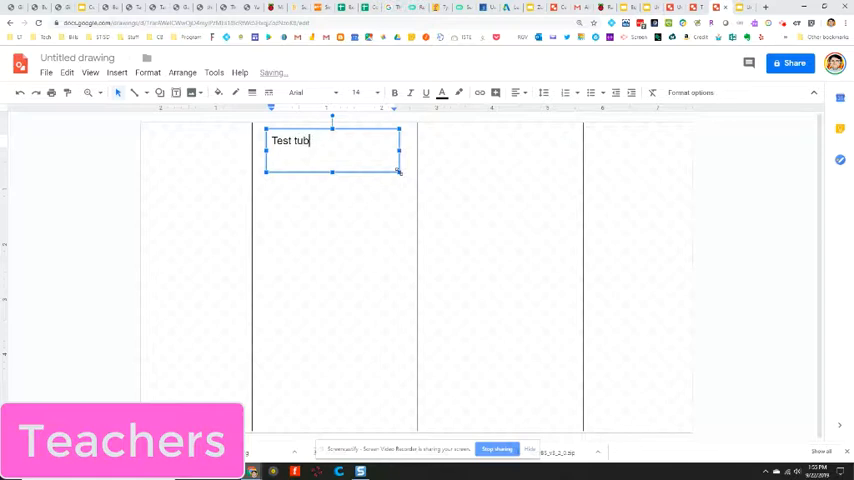
pyautogui.press('Backspace')
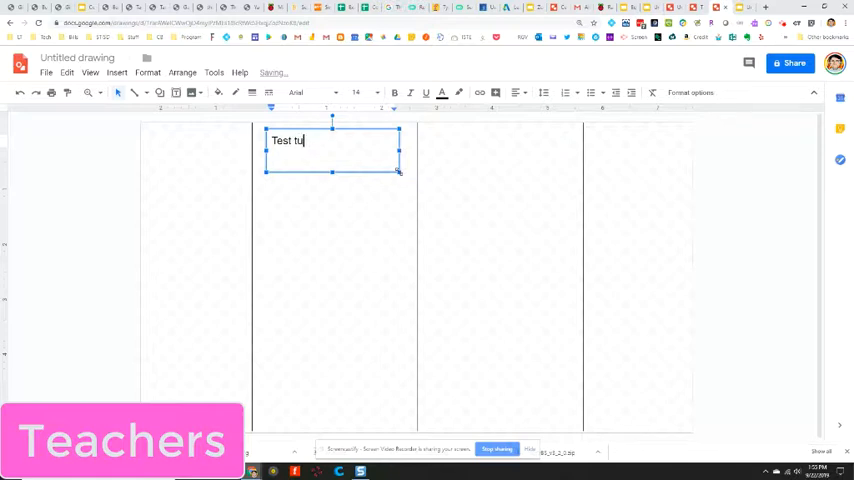
pyautogui.write('be')
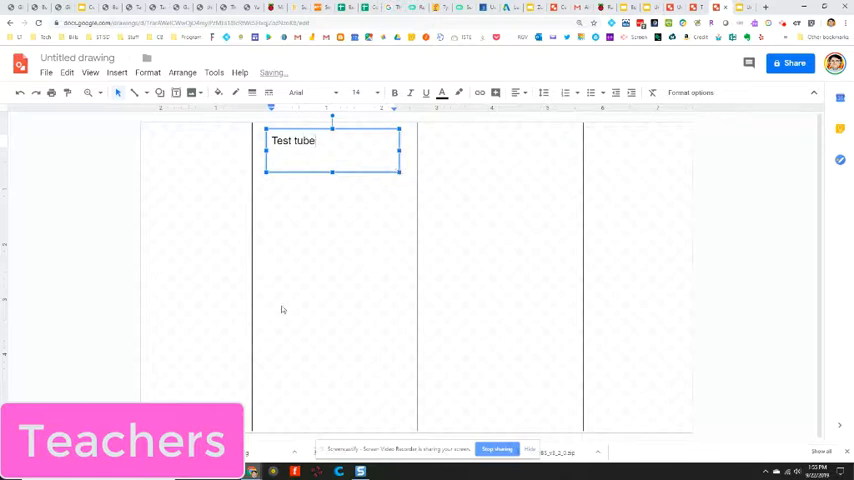
pyautogui.click(46, 72)
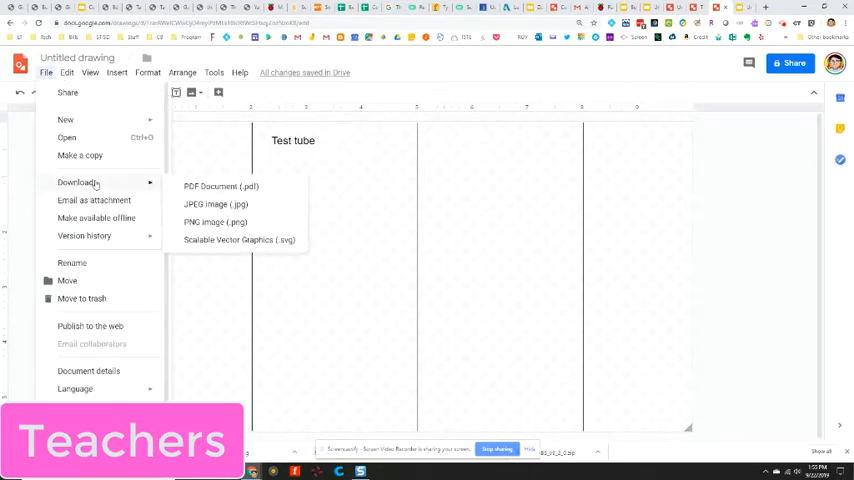
# Download the equipment grid drawing as a PNG image to the desktop
pyautogui.click(214, 222)
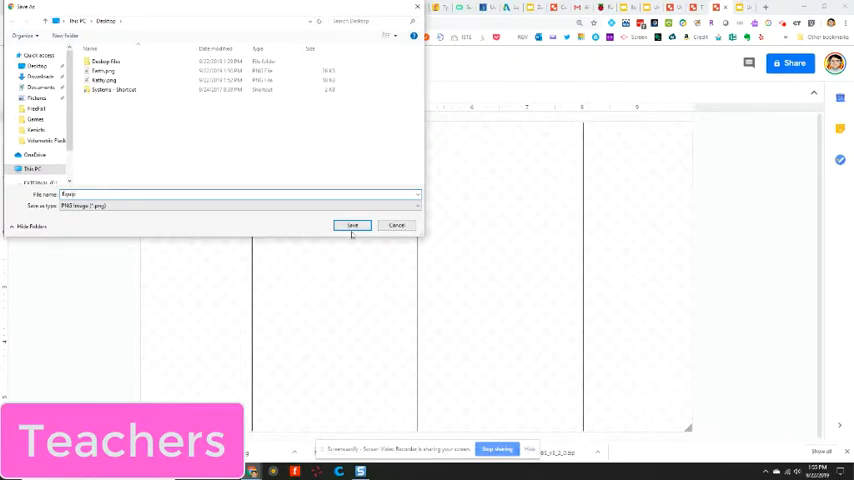
pyautogui.click(352, 224)
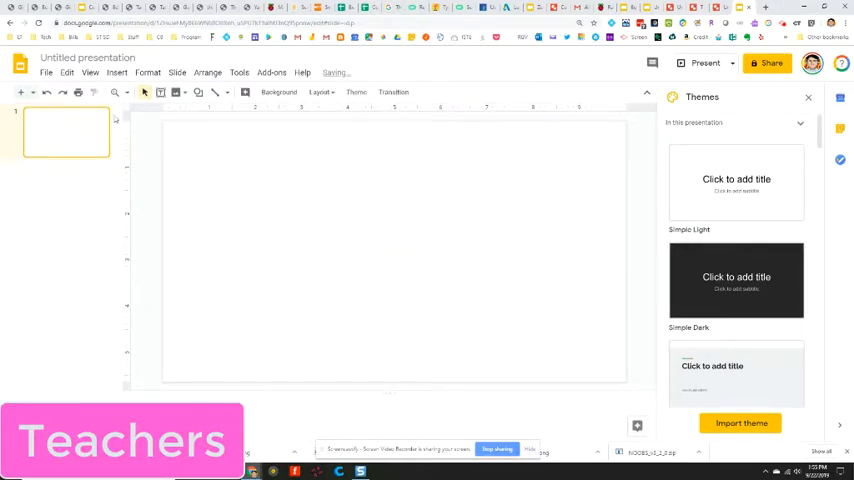
# Upload the Equip PNG from the computer as the slide's background
pyautogui.click(117, 72)
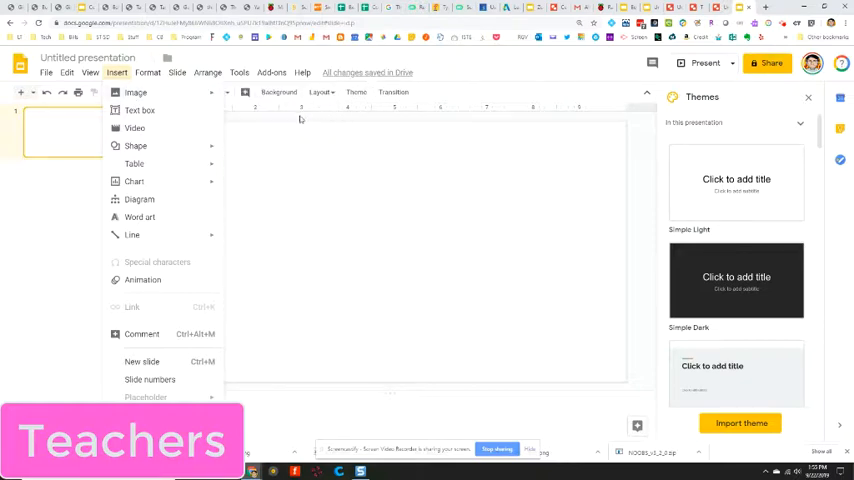
pyautogui.click(279, 92)
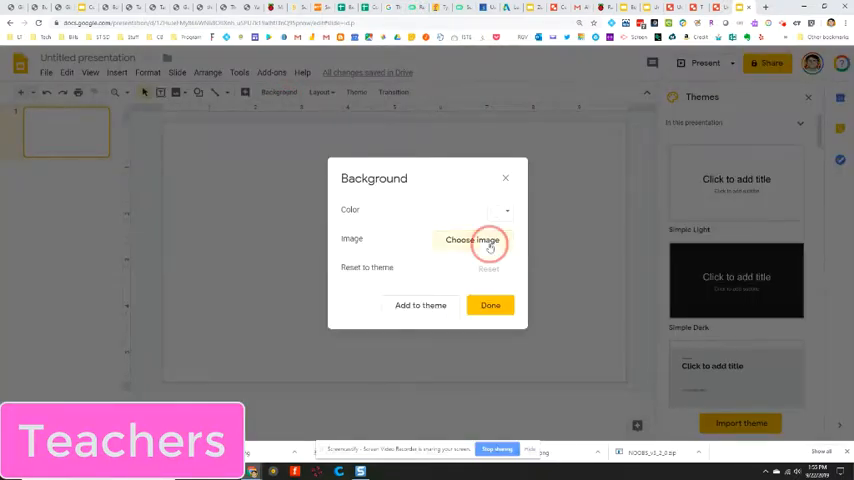
pyautogui.click(472, 240)
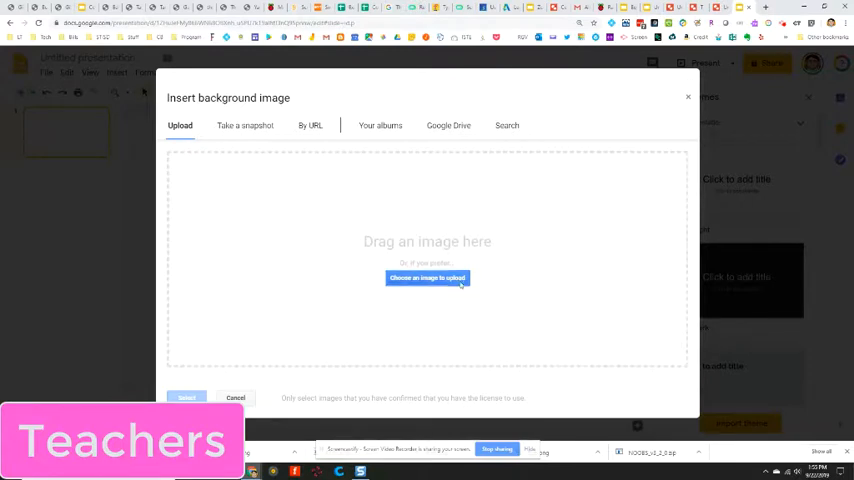
pyautogui.click(427, 277)
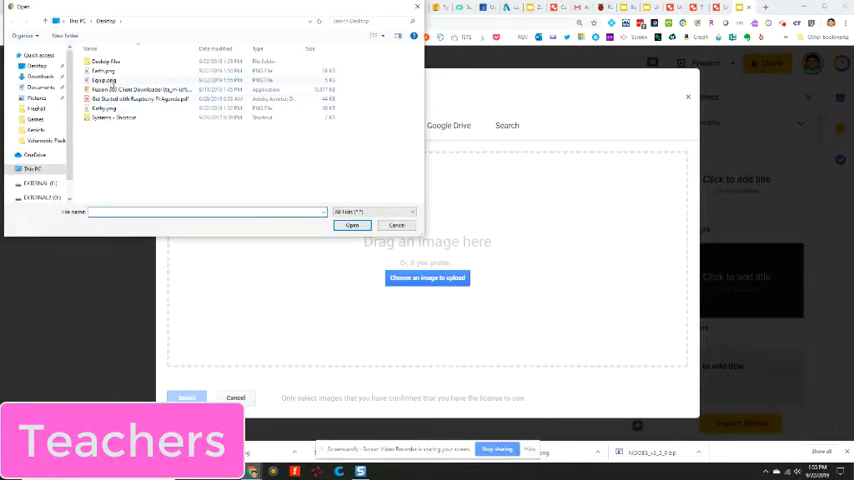
pyautogui.click(397, 224)
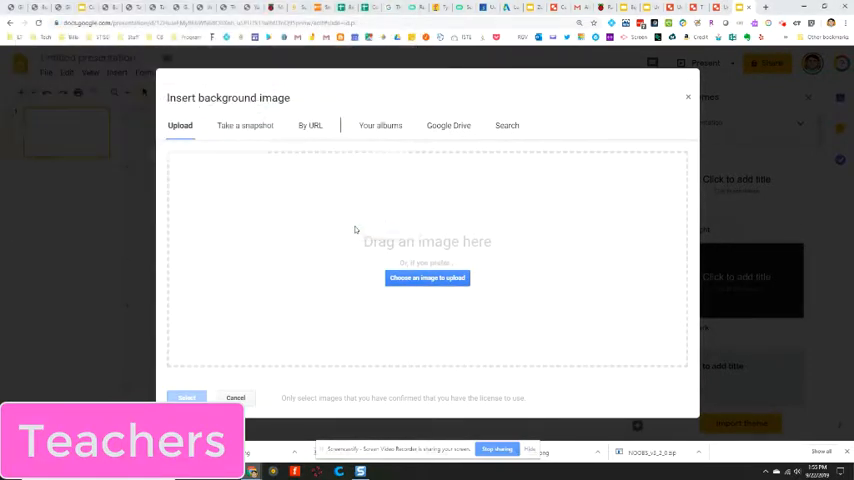
pyautogui.click(235, 397)
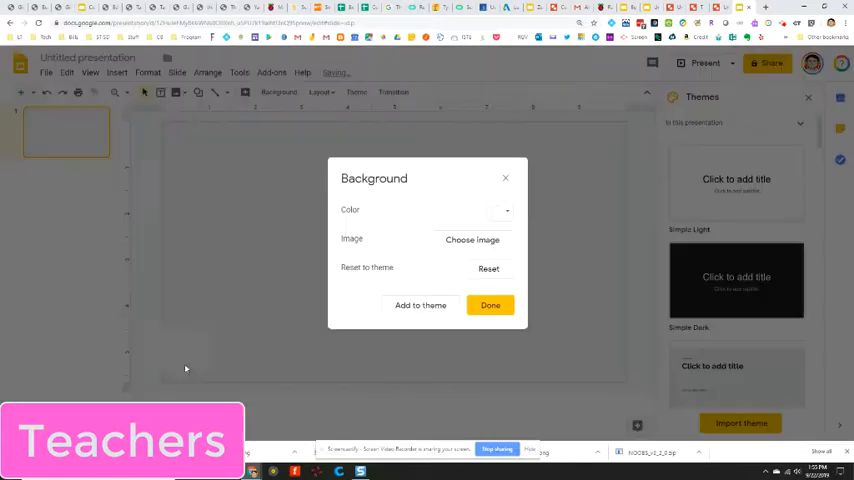
pyautogui.click(489, 305)
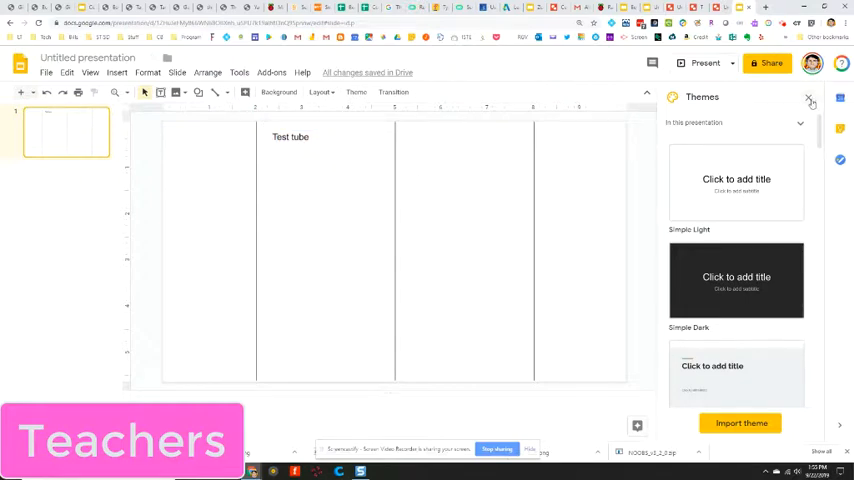
# Insert the blue test tube picture from a web image search for 'test tube'
pyautogui.click(810, 101)
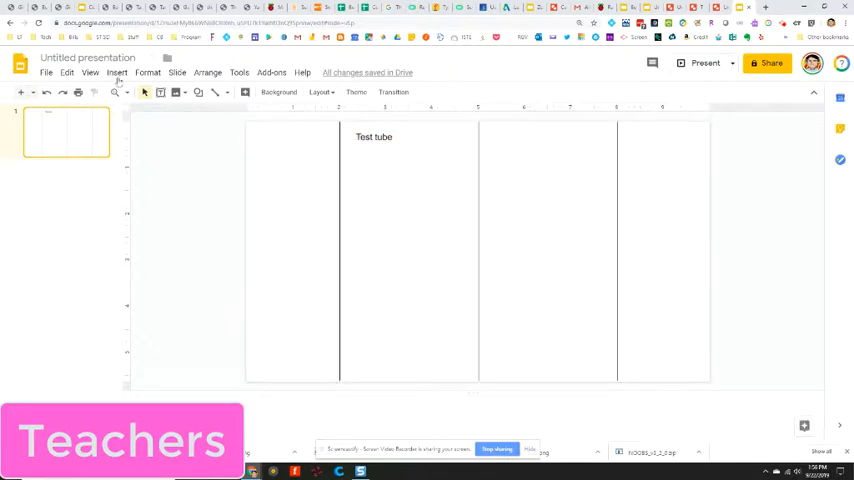
pyautogui.click(117, 72)
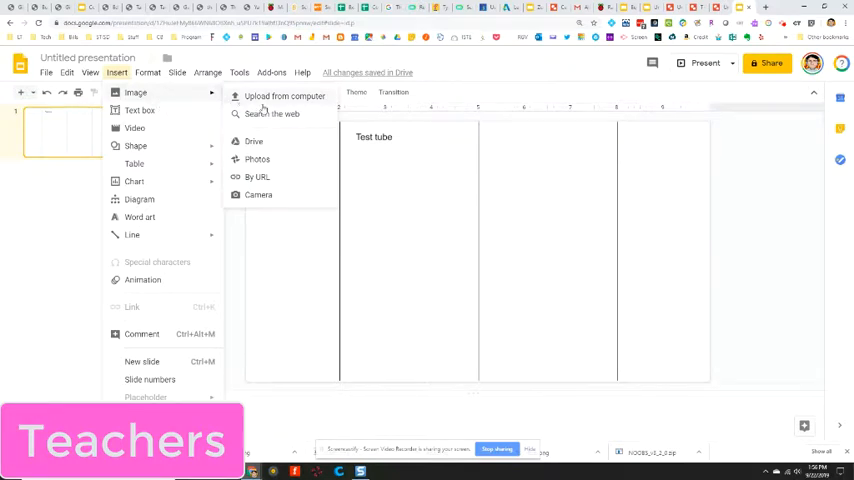
pyautogui.click(272, 113)
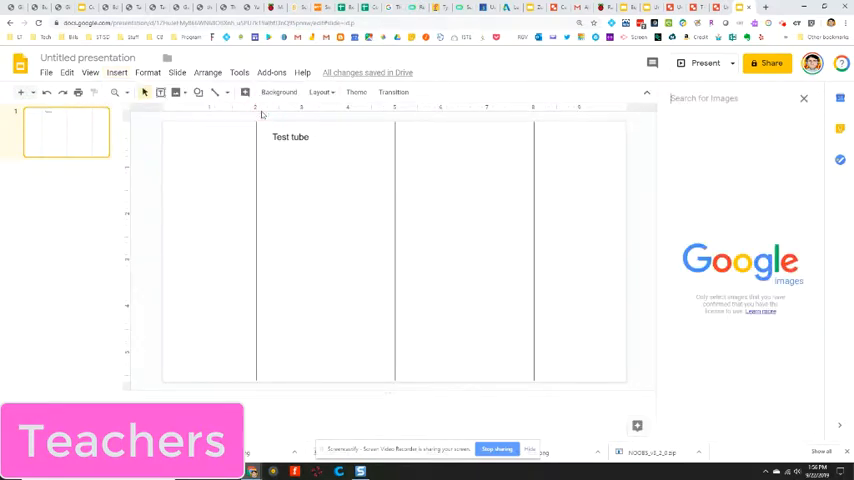
pyautogui.write('test tube')
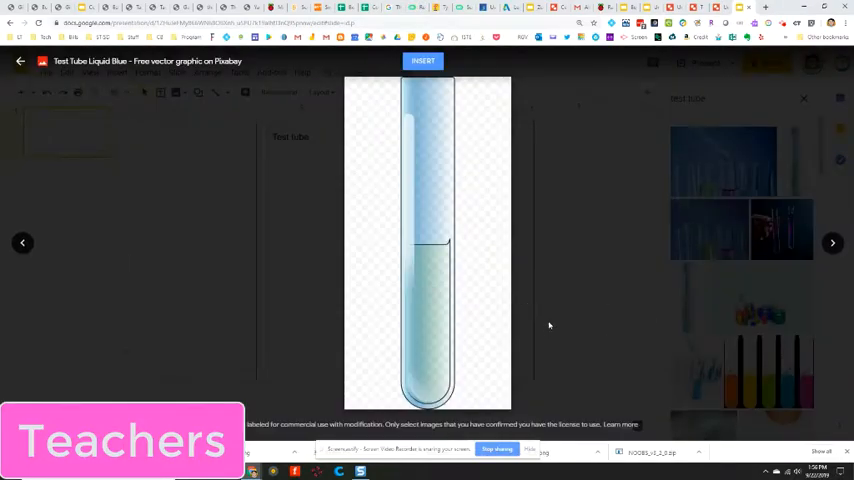
pyautogui.click(422, 61)
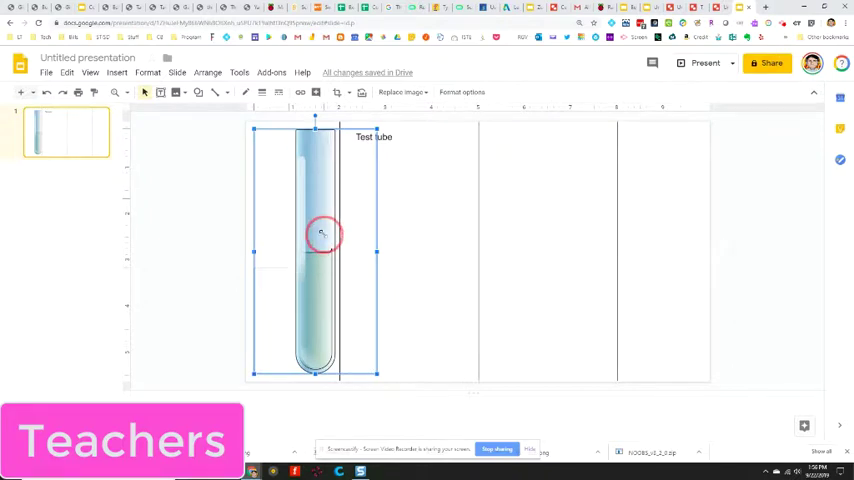
# Shrink the test tube picture and move it off the slide, then onto the grid
pyautogui.moveTo(378, 375); pyautogui.dragTo(316, 255)
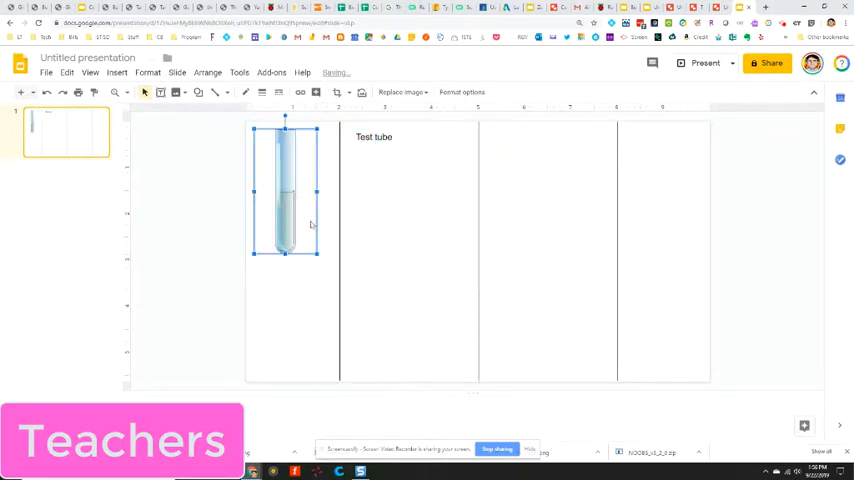
pyautogui.moveTo(285, 190); pyautogui.dragTo(181, 183)
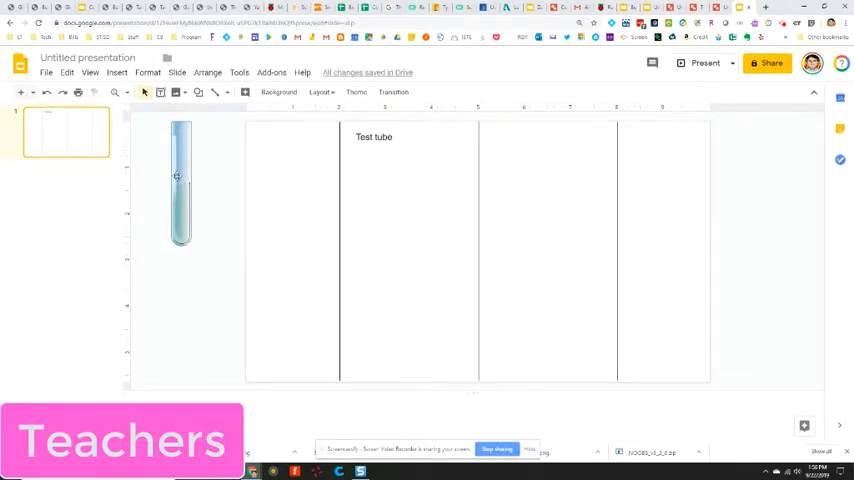
pyautogui.click(181, 183)
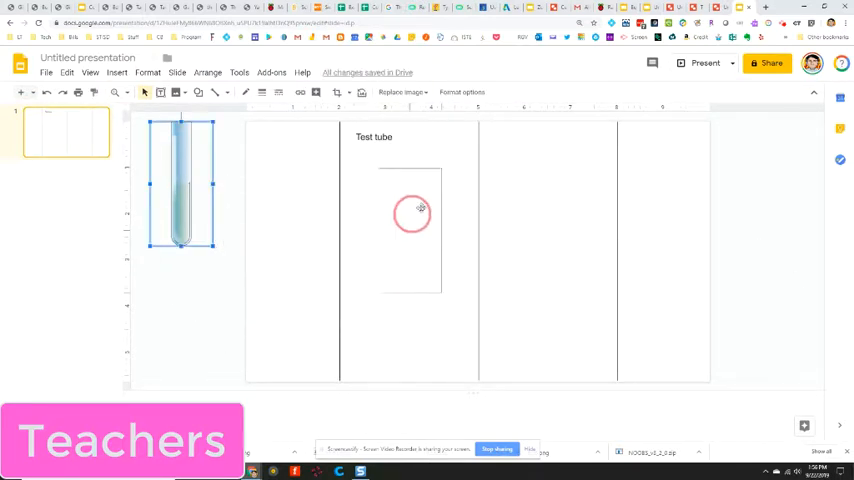
pyautogui.moveTo(182, 184); pyautogui.dragTo(289, 232)
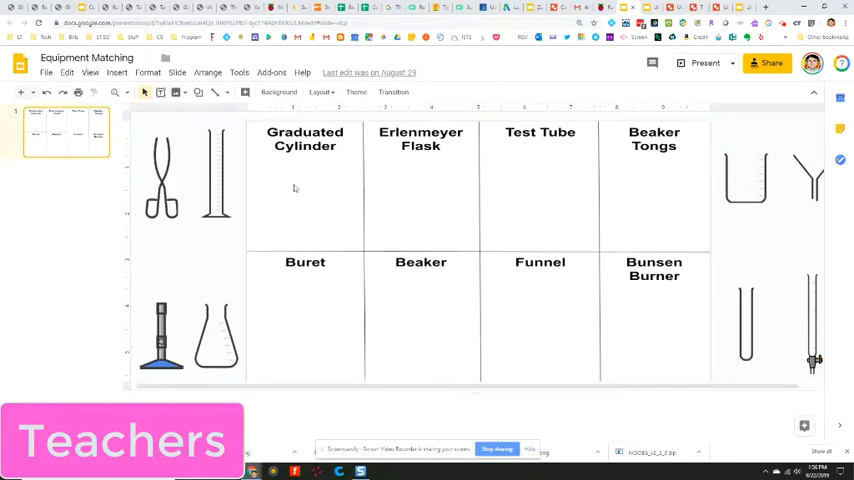
pyautogui.moveTo(309, 183)
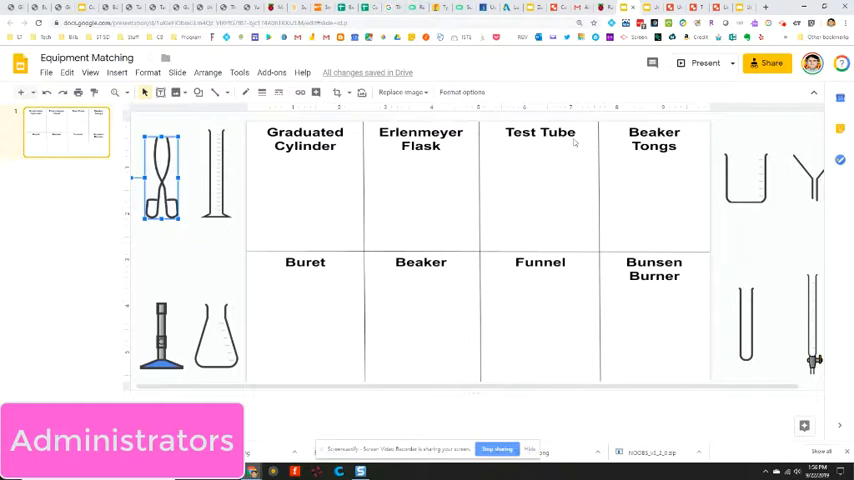
pyautogui.moveTo(609, 61)
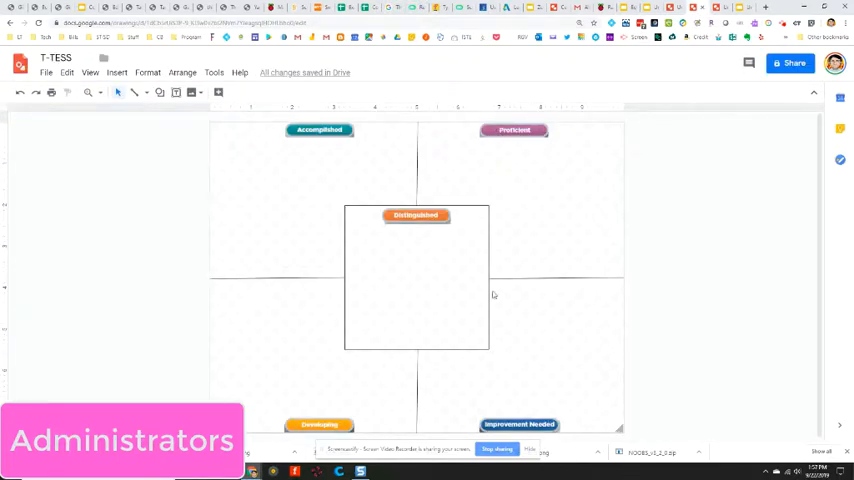
pyautogui.moveTo(243, 212)
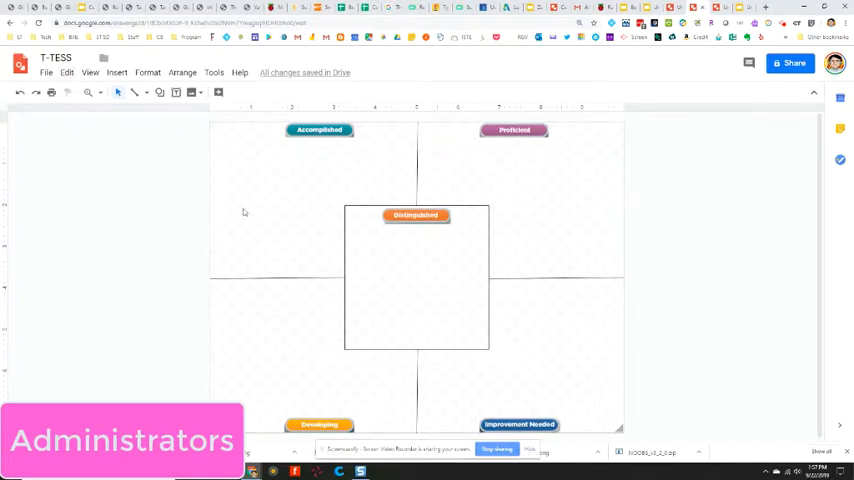
pyautogui.moveTo(420, 217)
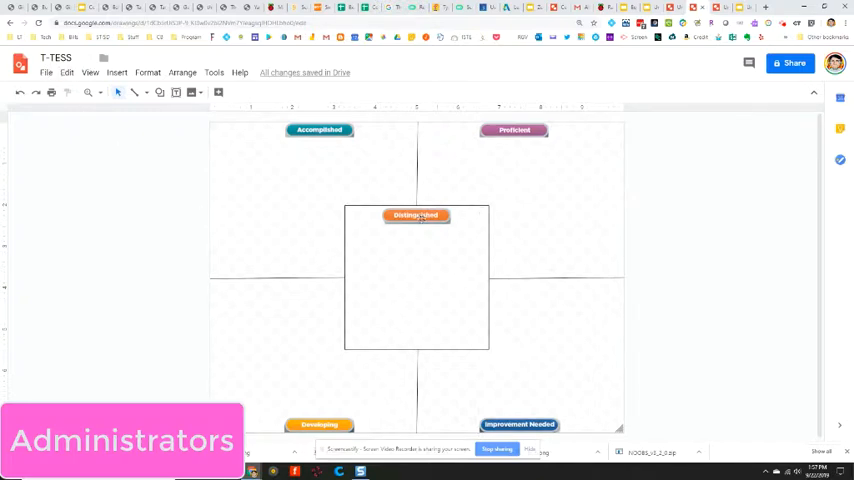
# Nudge the Distinguished label and back, then download the T-TESS chart as a PNG to the desktop
pyautogui.moveTo(415, 215); pyautogui.dragTo(435, 291)
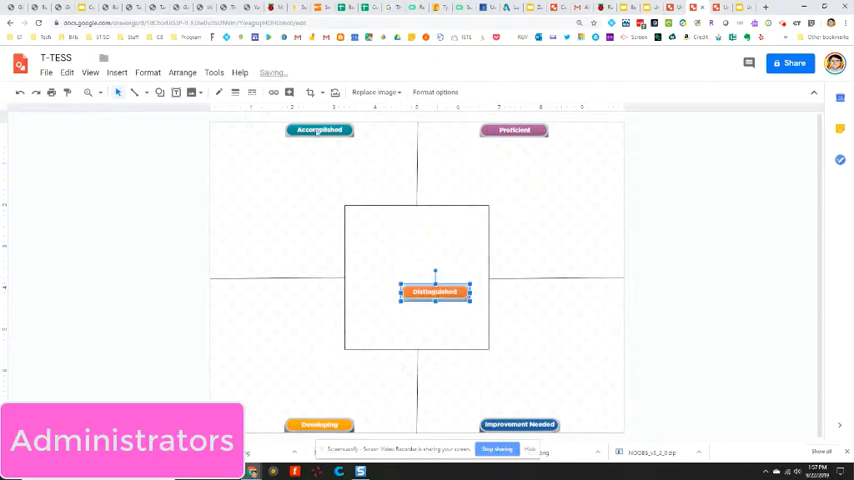
pyautogui.moveTo(435, 291); pyautogui.dragTo(416, 215)
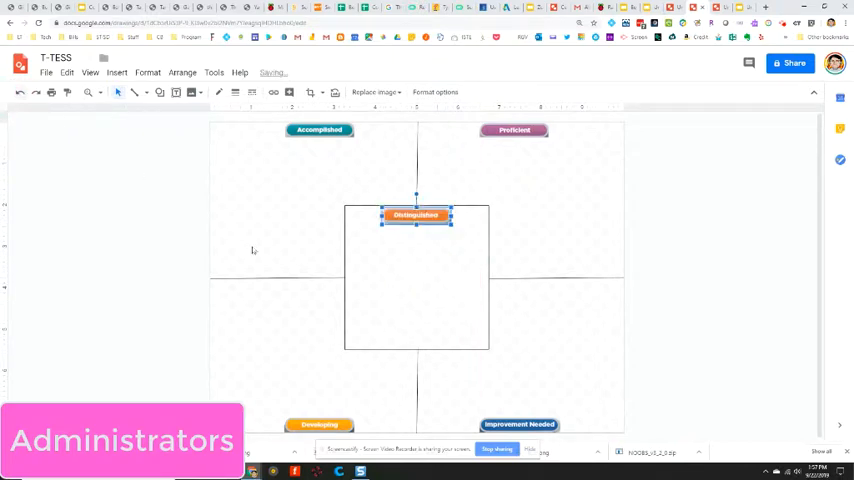
pyautogui.click(253, 250)
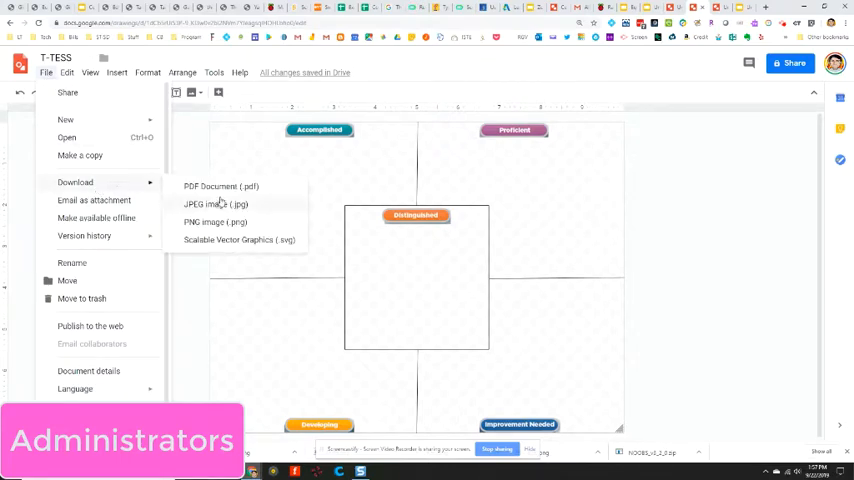
pyautogui.click(210, 221)
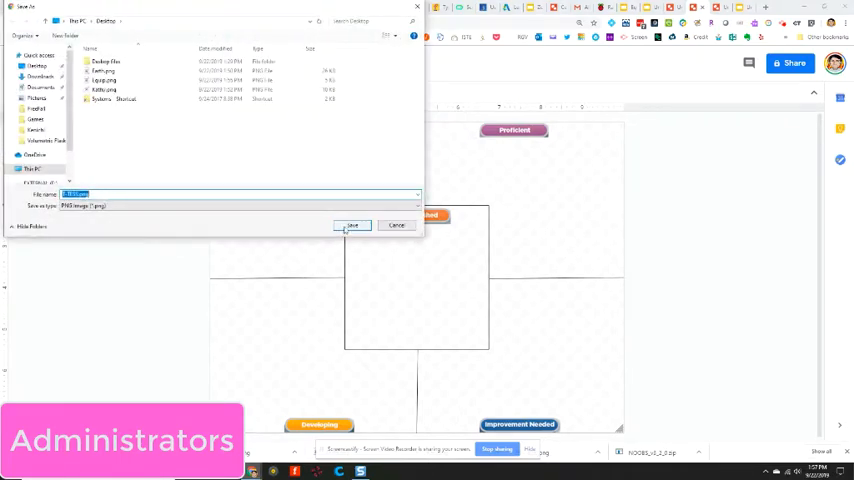
pyautogui.click(352, 225)
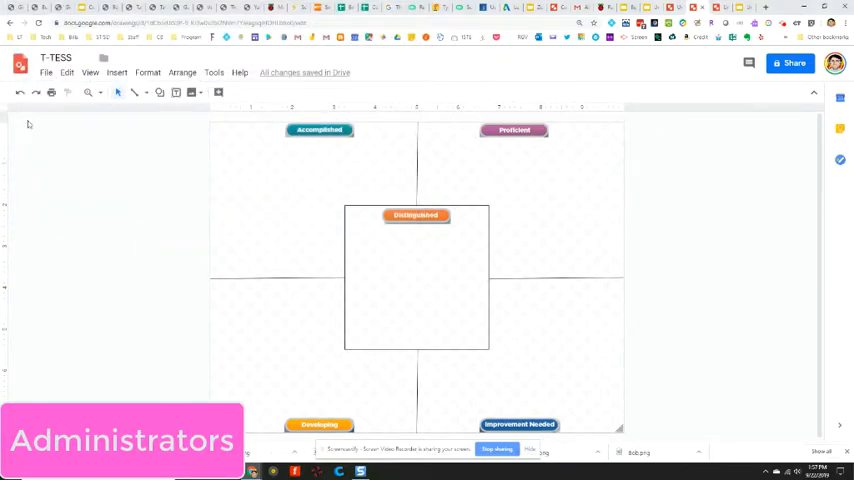
# Check the page size choices in Page setup
pyautogui.click(46, 72)
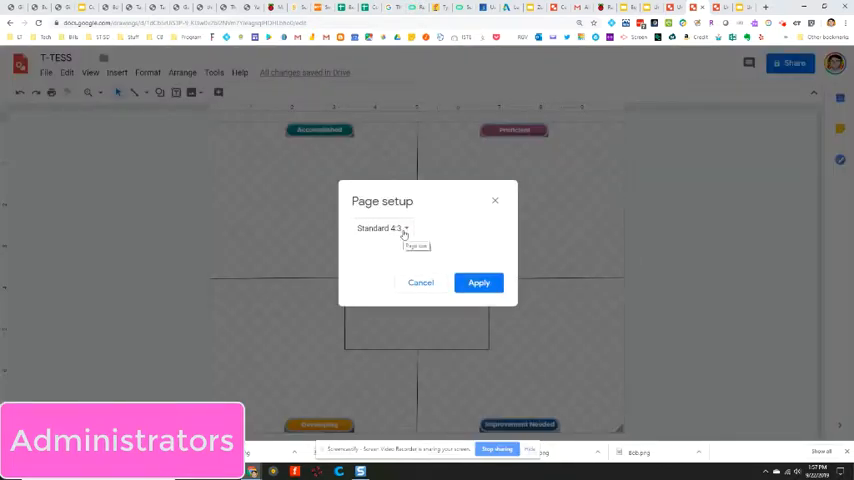
pyautogui.click(478, 282)
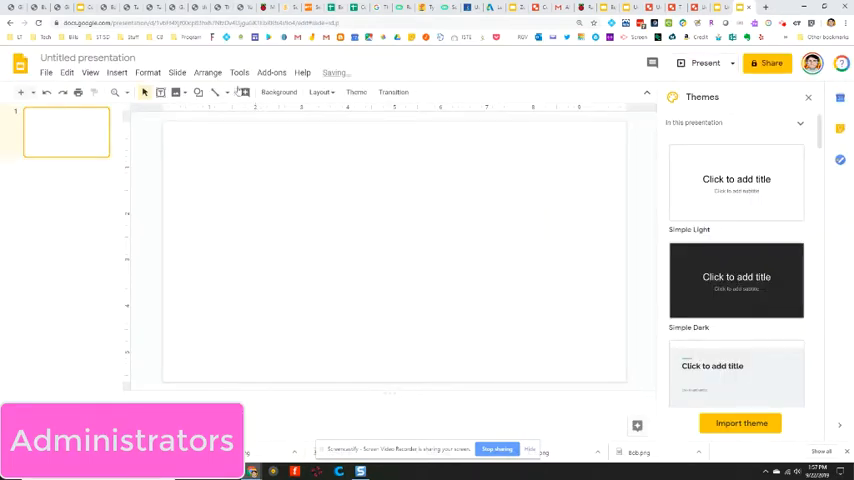
# Upload T-TESS.png from the computer as the new slide's background
pyautogui.click(279, 92)
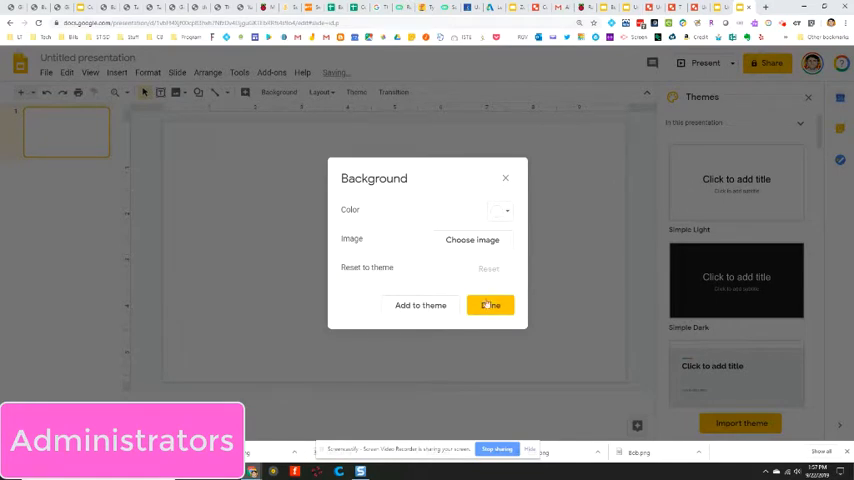
pyautogui.click(472, 240)
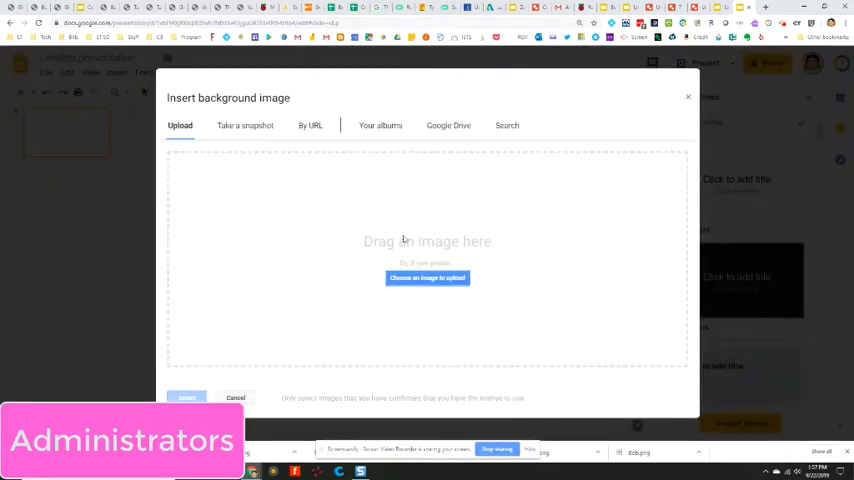
pyautogui.click(427, 278)
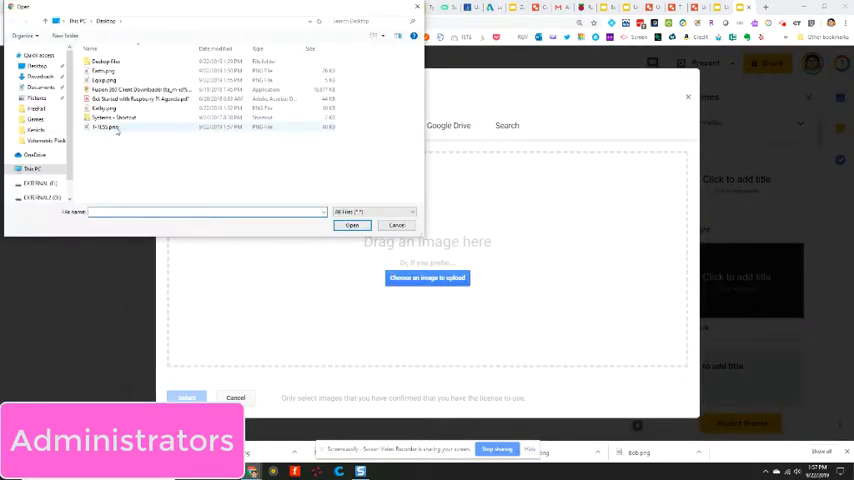
pyautogui.click(351, 225)
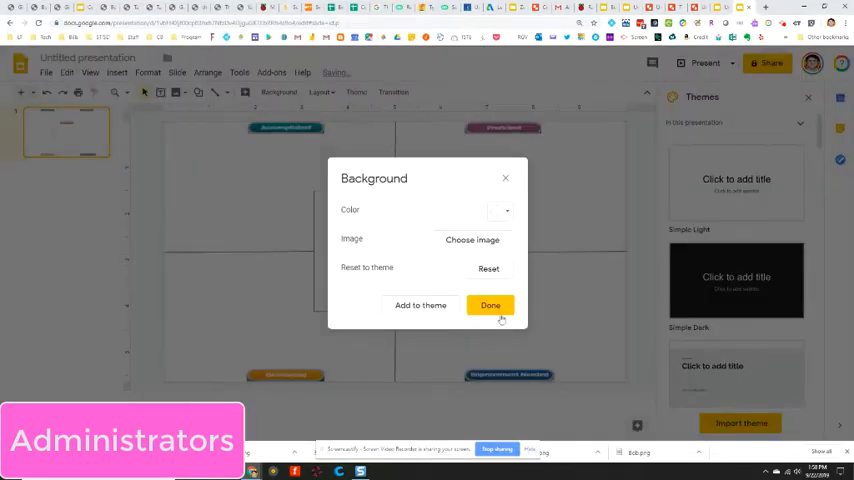
pyautogui.click(490, 305)
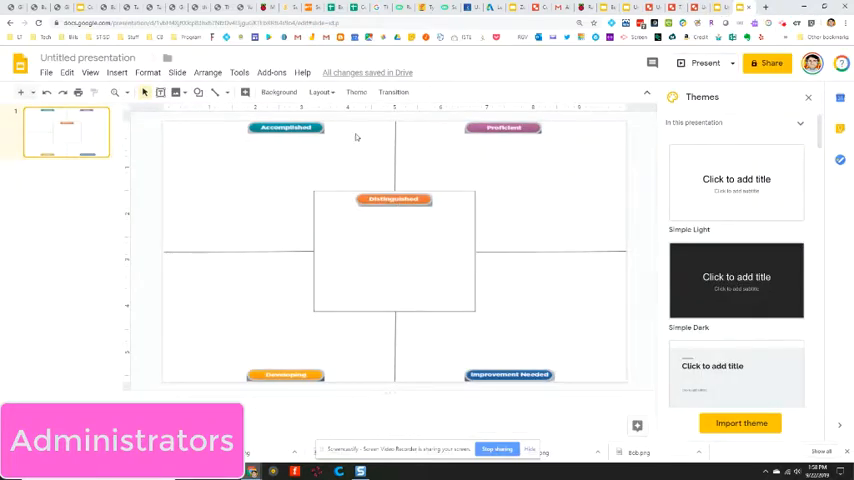
pyautogui.moveTo(436, 379)
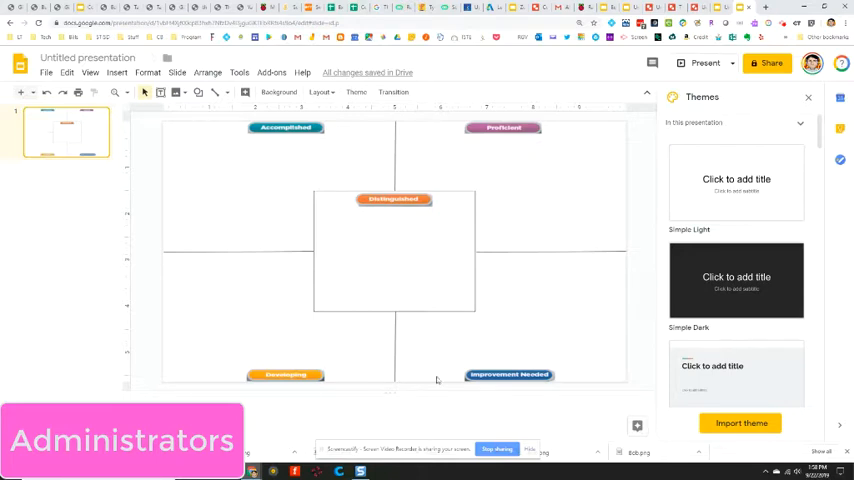